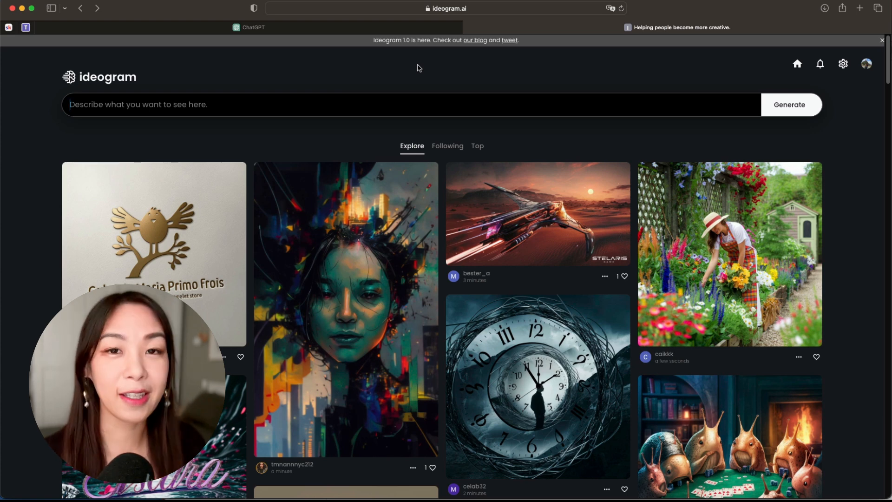
pyautogui.moveTo(463, 132)
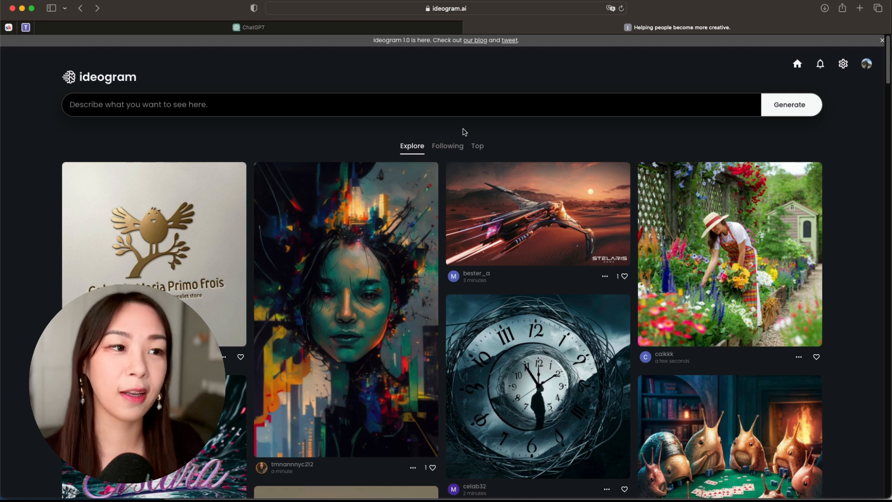
# - Browse the Explore feed, switch to Top images, and open the Ideogram 1.0 blog announcement
pyautogui.scroll(-3)
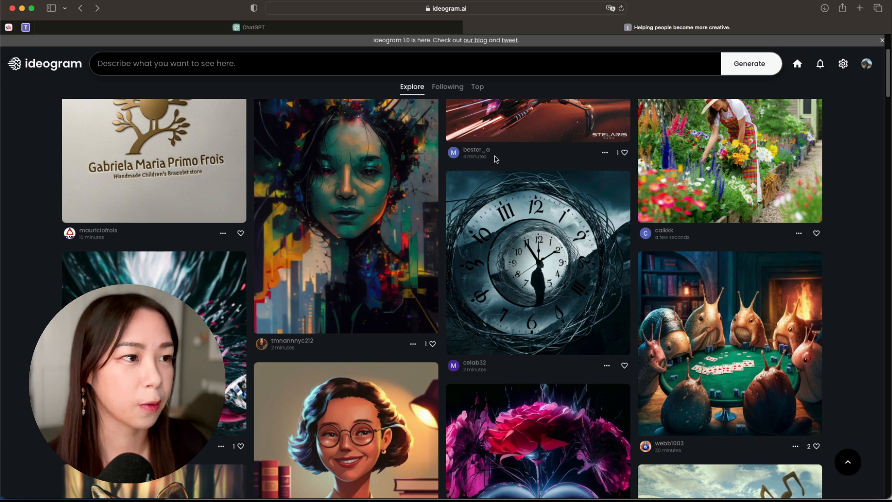
pyautogui.scroll(-3)
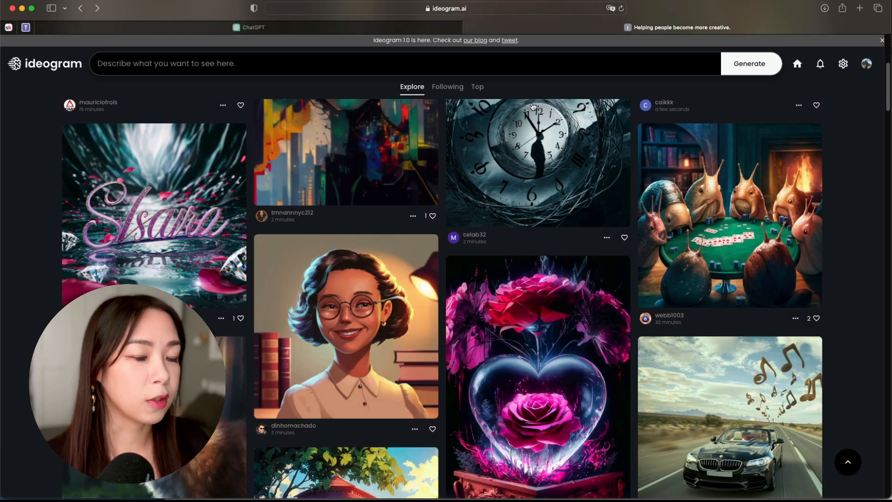
pyautogui.click(478, 86)
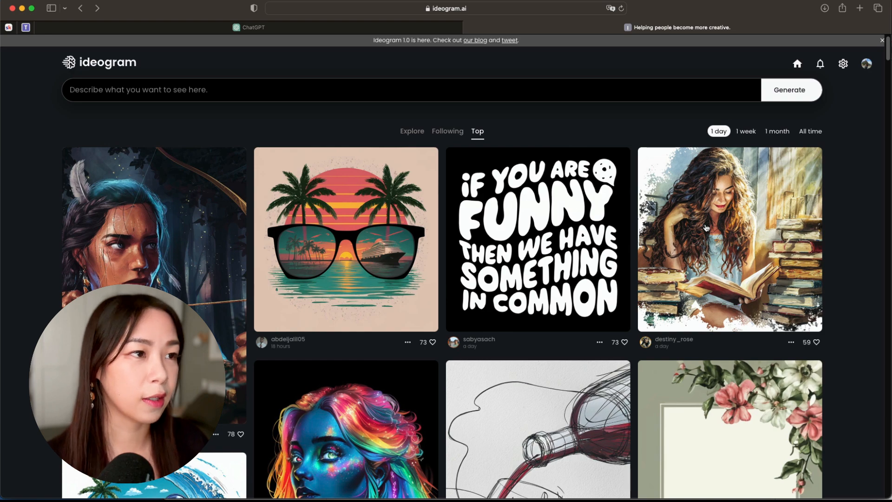
pyautogui.moveTo(433, 41)
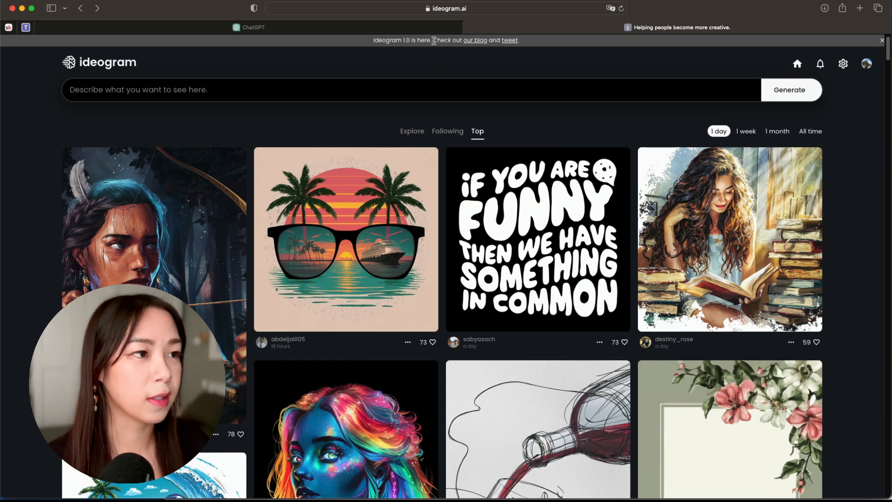
pyautogui.click(474, 40)
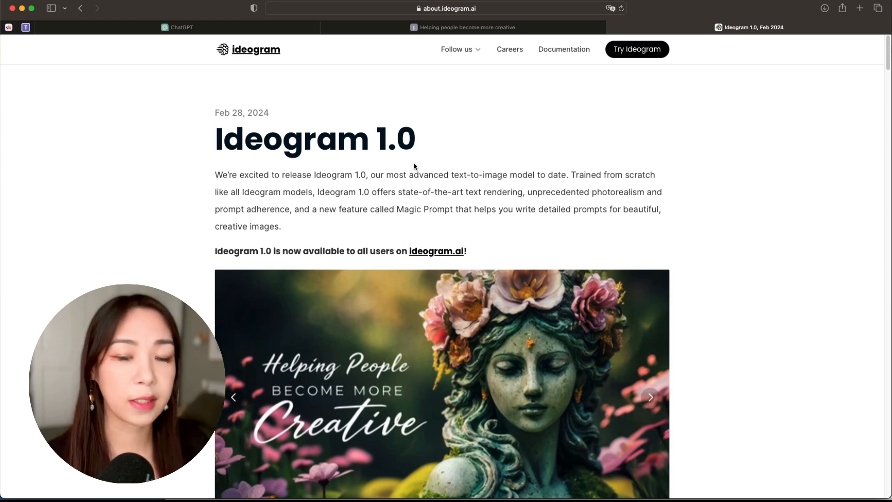
# - Flip through the announcement carousel, then return to the ideogram.ai top images feed
pyautogui.click(650, 397)
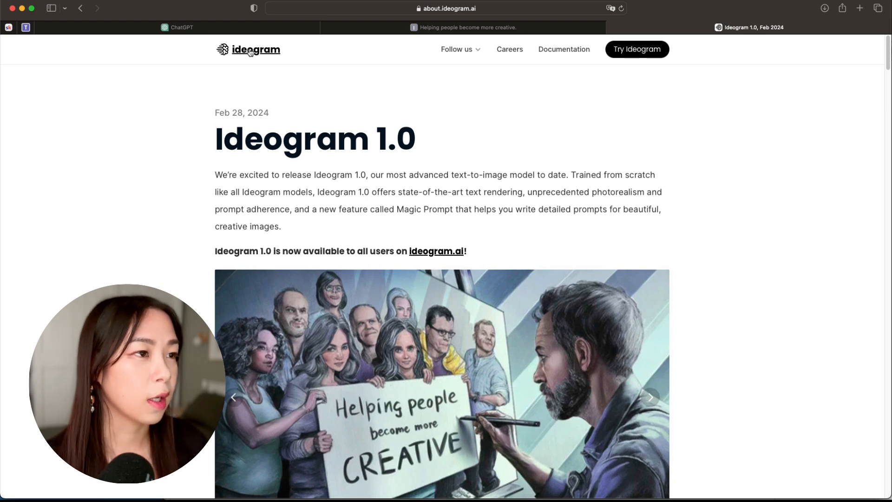
pyautogui.click(637, 49)
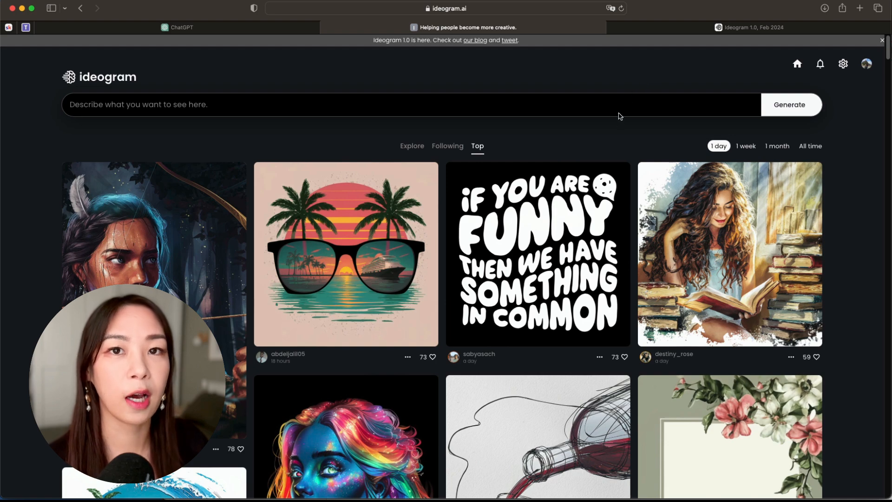
pyautogui.click(398, 104)
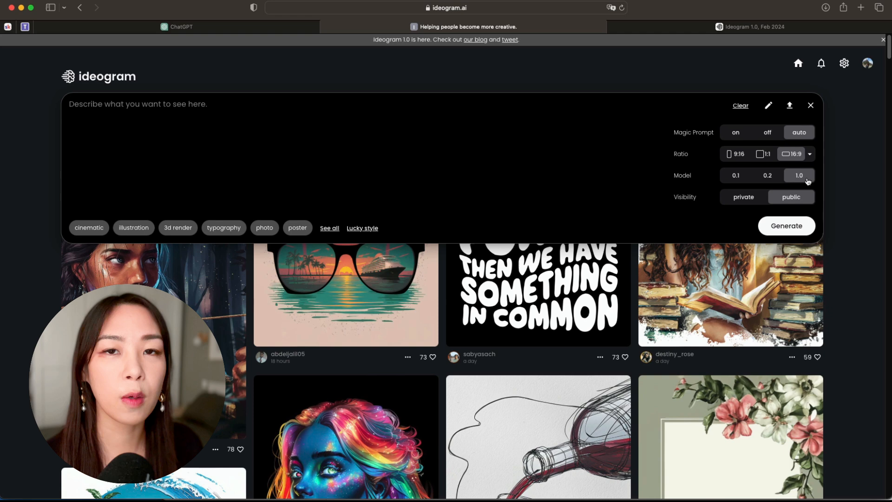
pyautogui.moveTo(812, 141)
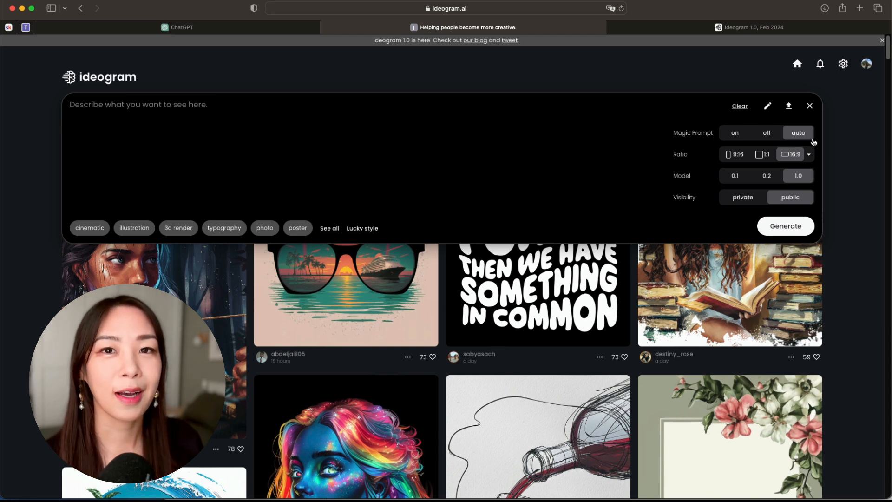
pyautogui.click(809, 106)
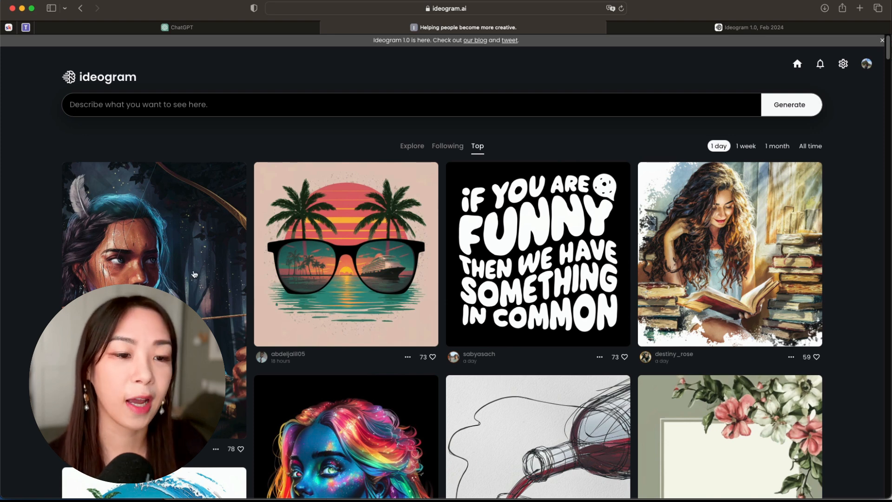
pyautogui.moveTo(263, 150)
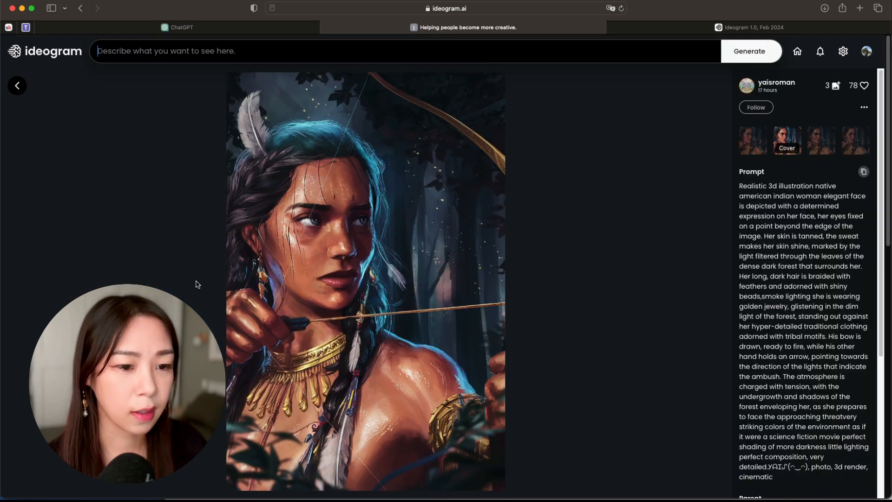
pyautogui.moveTo(490, 152)
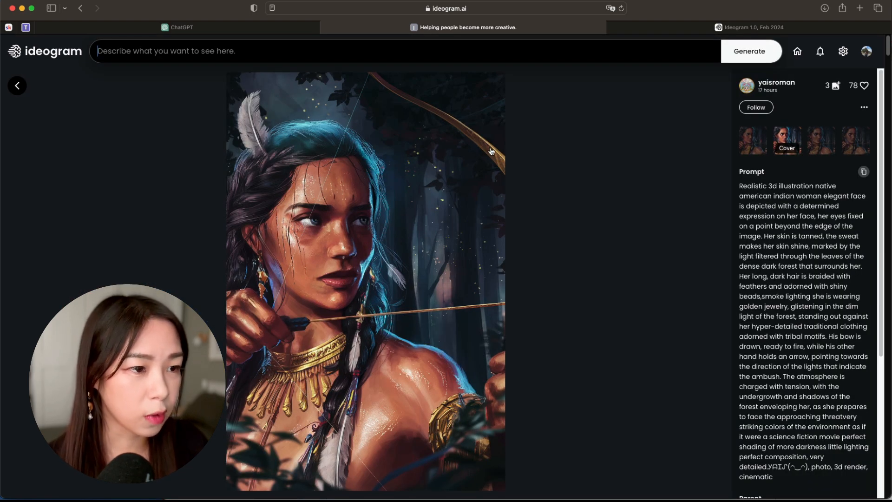
# - Close the archer image, open the rainbow-haired woman image, and select its full prompt
pyautogui.click(17, 85)
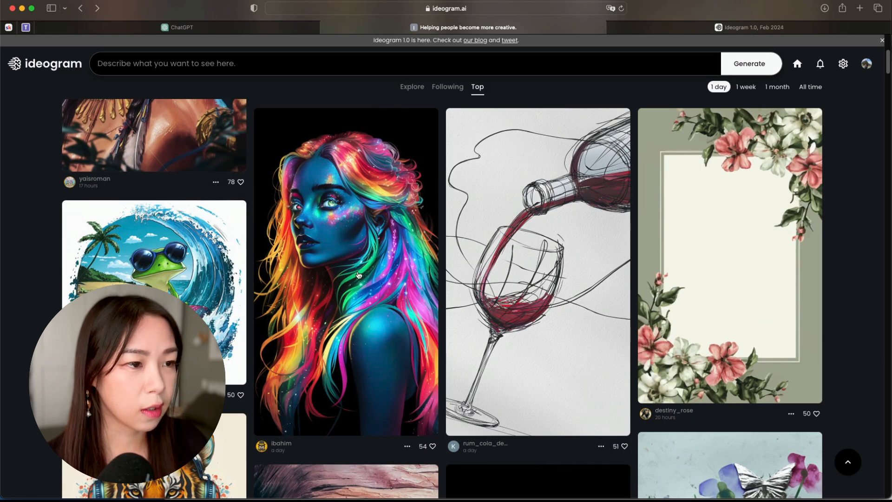
pyautogui.click(345, 274)
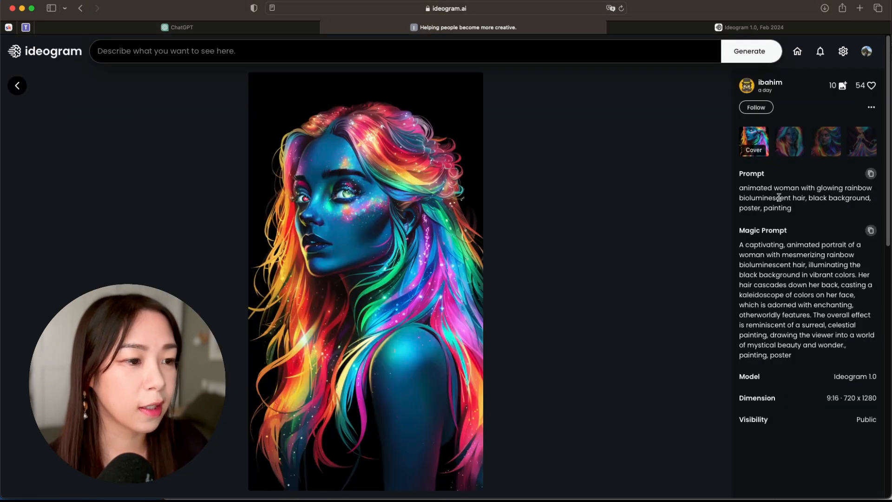
pyautogui.tripleClick(805, 198)
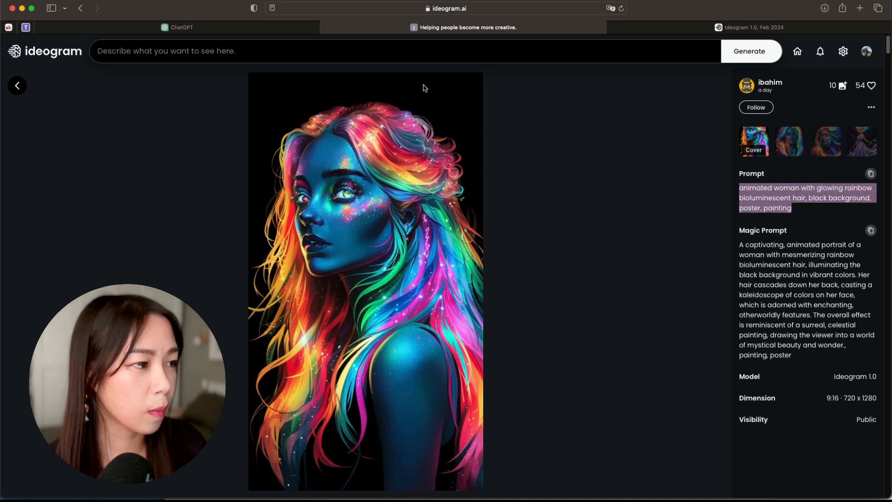
pyautogui.moveTo(420, 224)
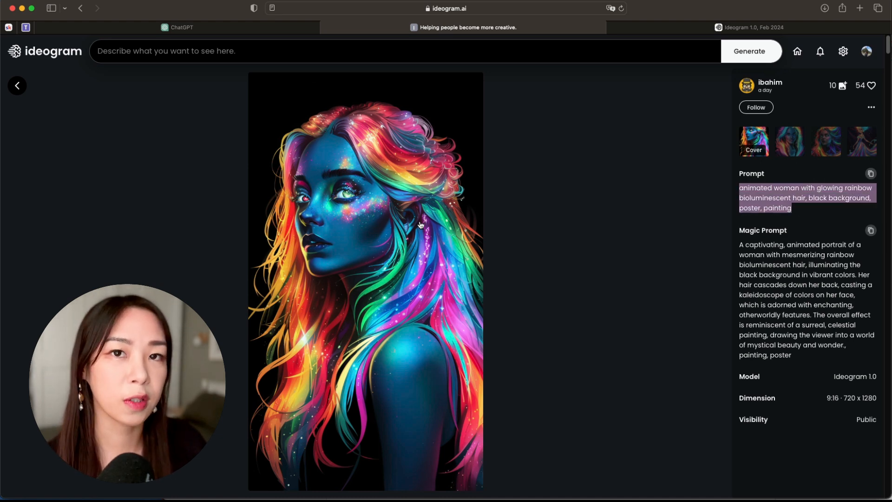
pyautogui.click(741, 187)
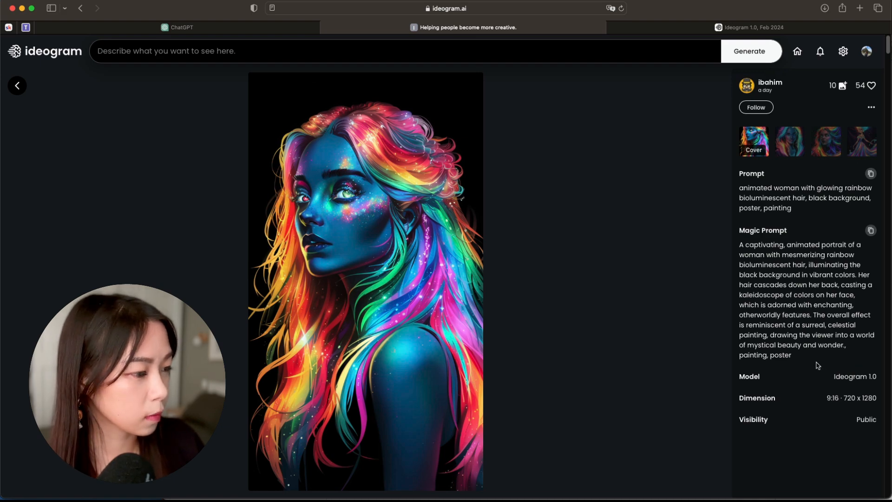
# - Return to the feed and scroll through the day's top community images
pyautogui.click(17, 85)
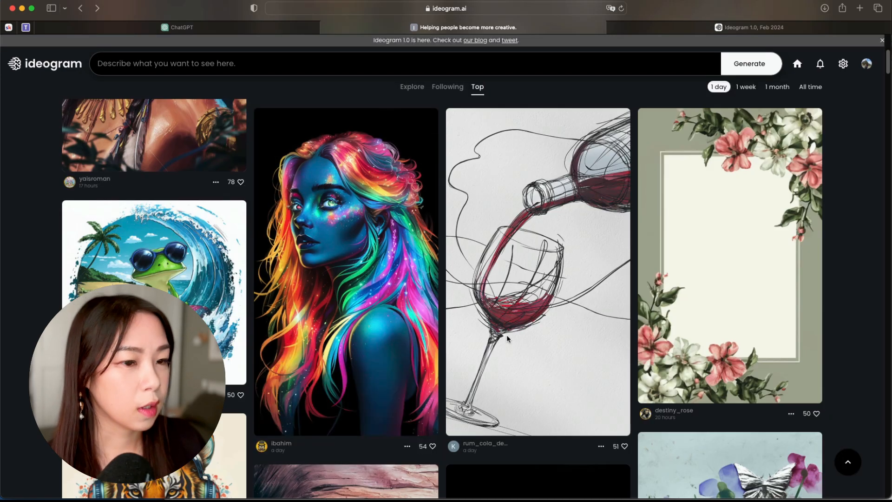
pyautogui.scroll(-3)
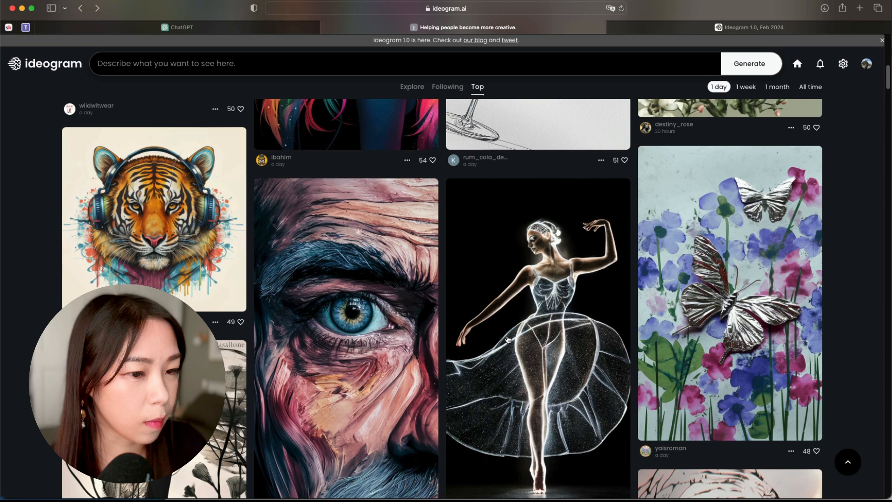
pyautogui.scroll(-3)
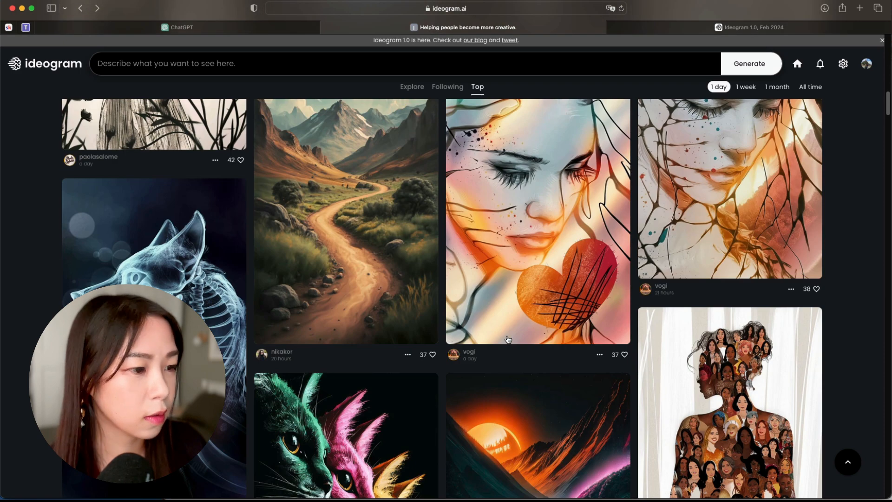
pyautogui.scroll(-3)
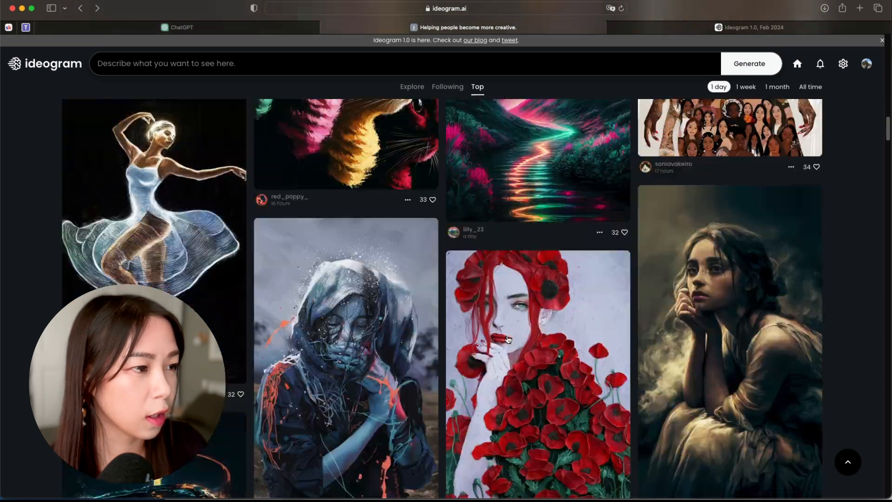
pyautogui.scroll(-3)
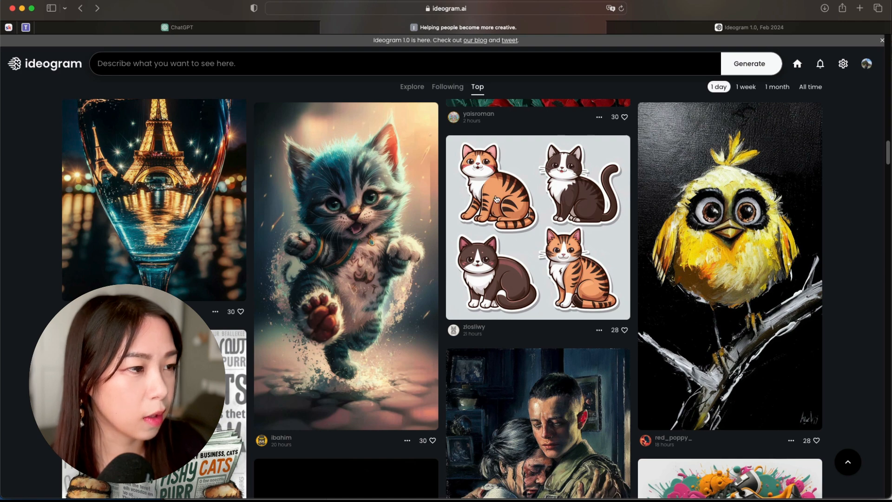
pyautogui.moveTo(502, 255)
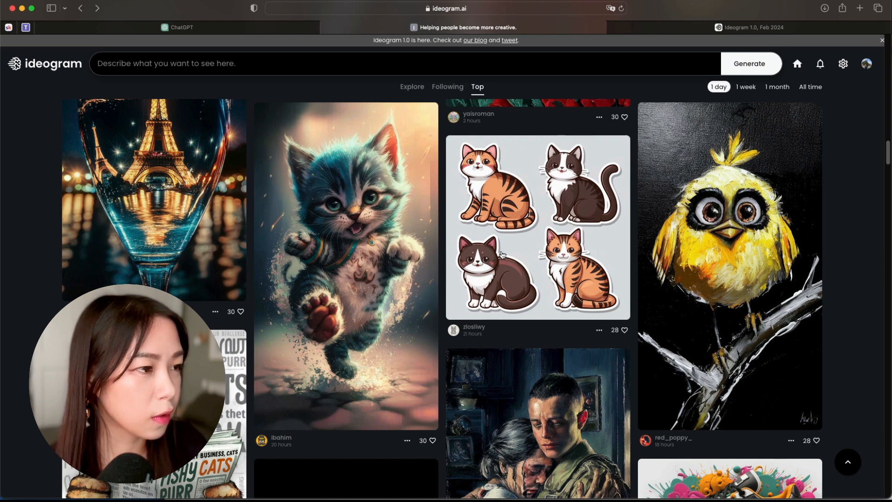
pyautogui.moveTo(480, 202)
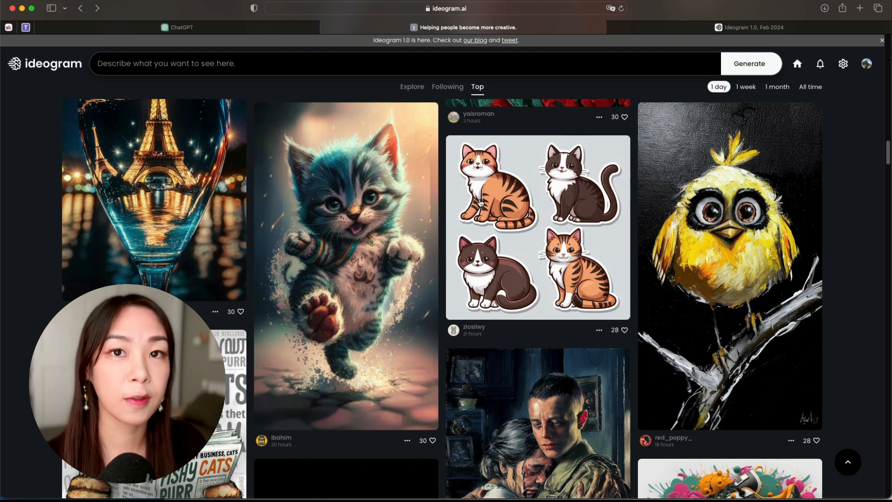
# - View the kawaii cat stickers image, then go back and keep scrolling the feed
pyautogui.click(537, 226)
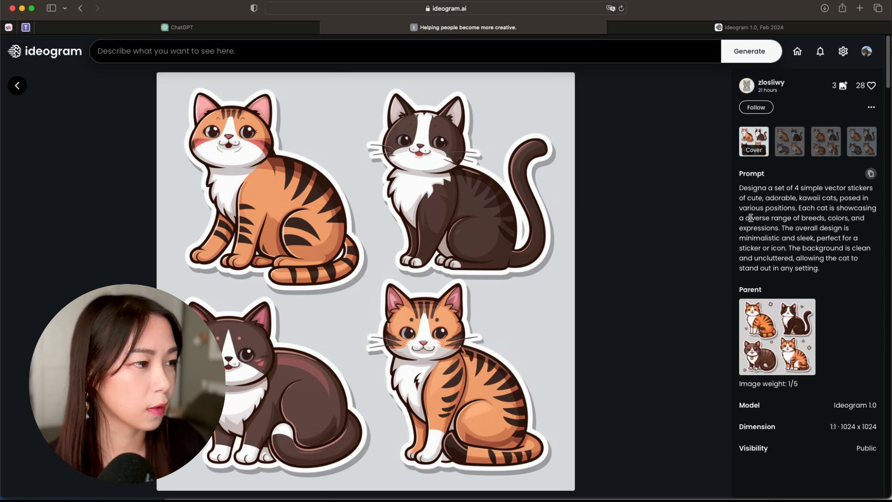
pyautogui.moveTo(750, 217)
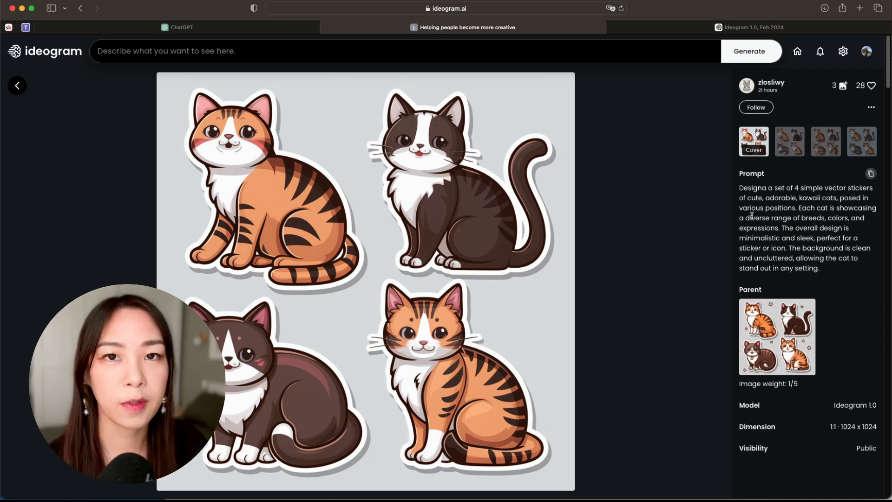
pyautogui.click(17, 86)
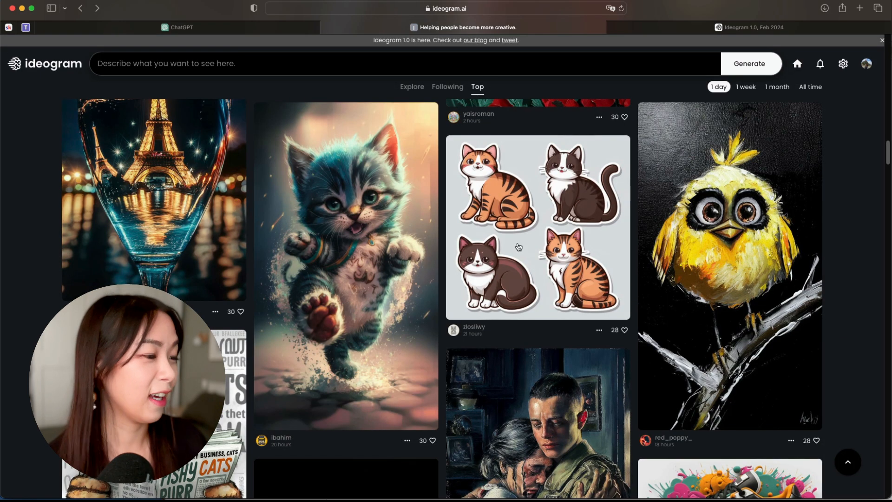
pyautogui.scroll(-3)
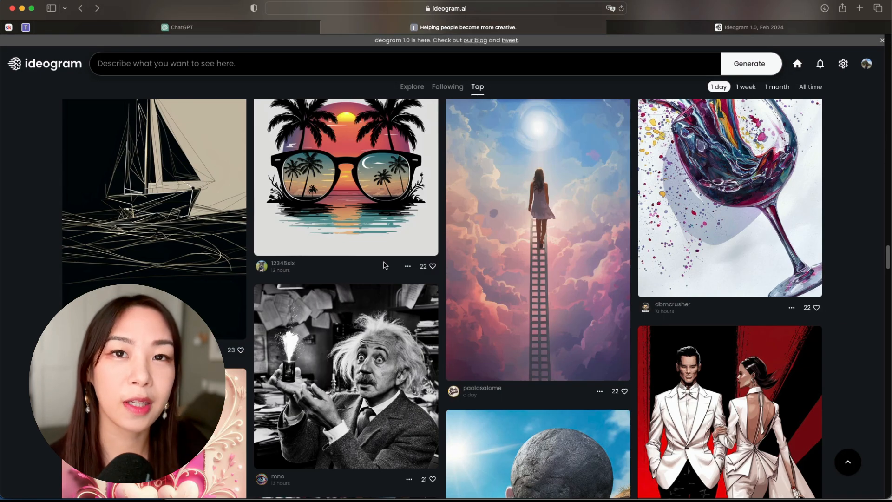
pyautogui.scroll(-3)
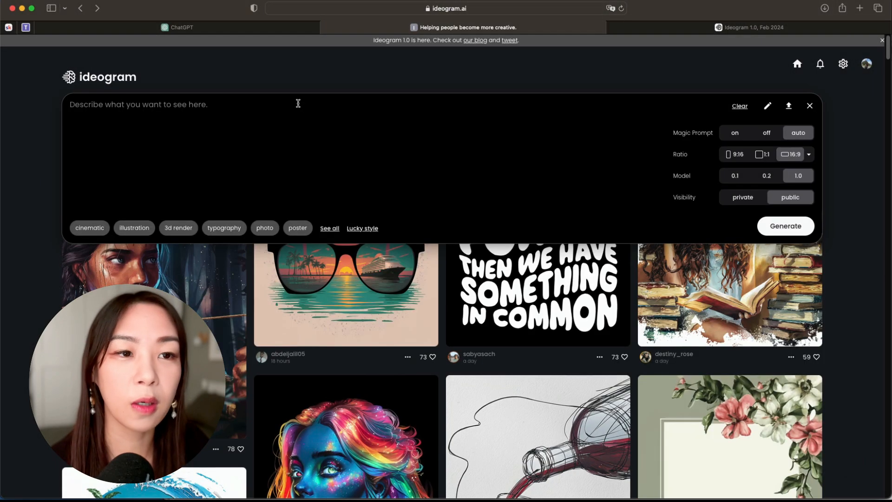
# - Enter the prompt 'A Cute Cat Cafe Logo' and add the illustration style tag
pyautogui.write('A Cute Cat Cafe Logo')
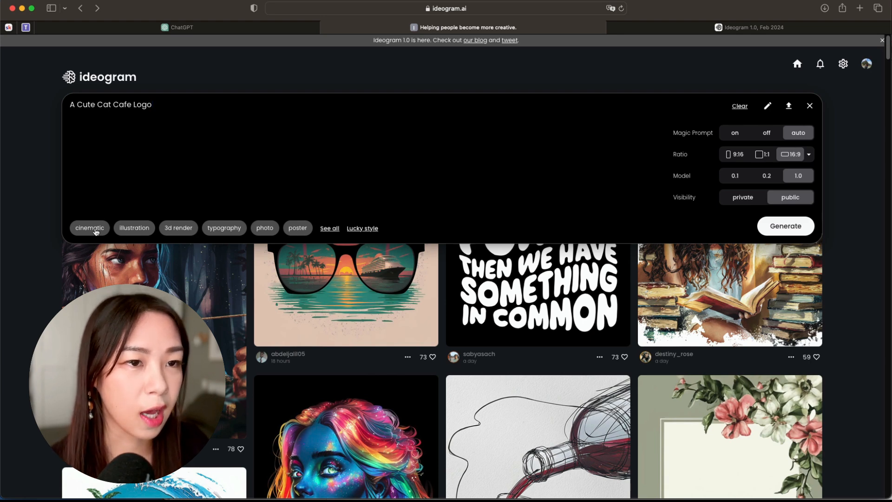
pyautogui.moveTo(142, 239)
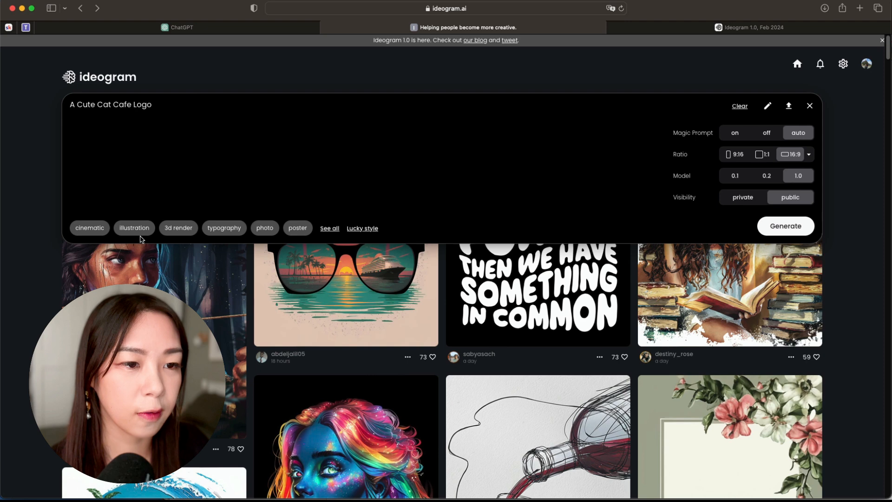
pyautogui.click(134, 228)
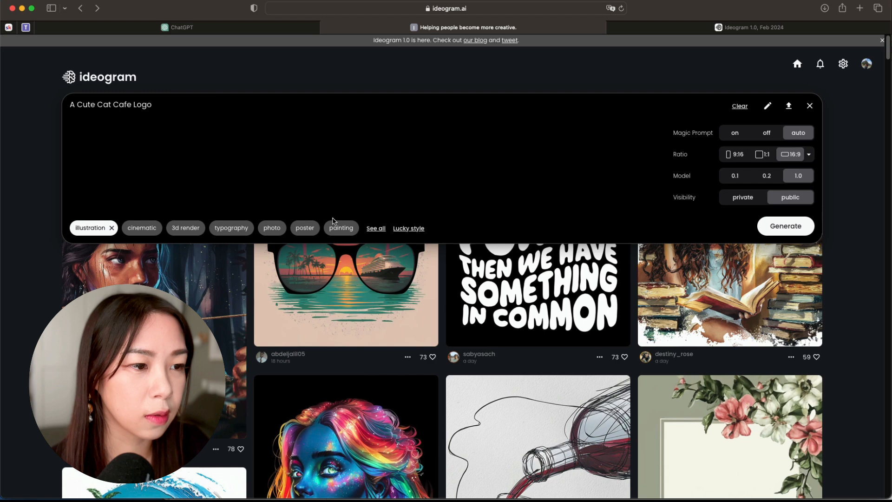
pyautogui.moveTo(726, 196)
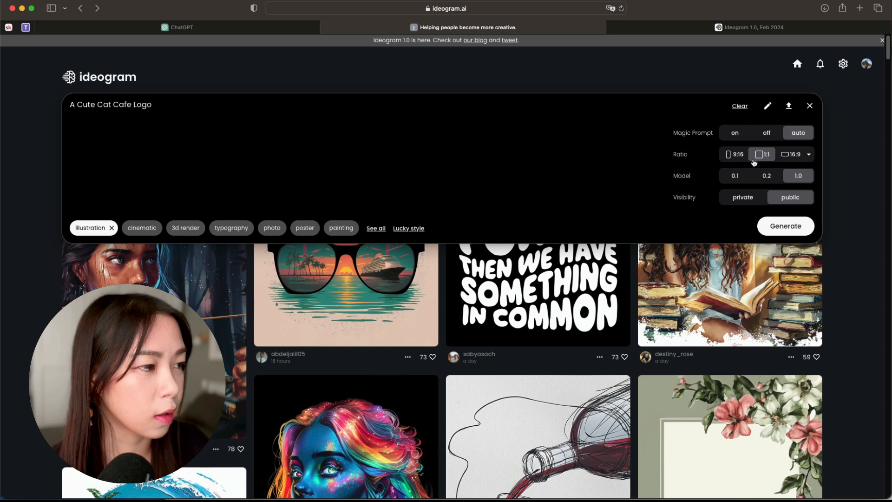
pyautogui.moveTo(805, 243)
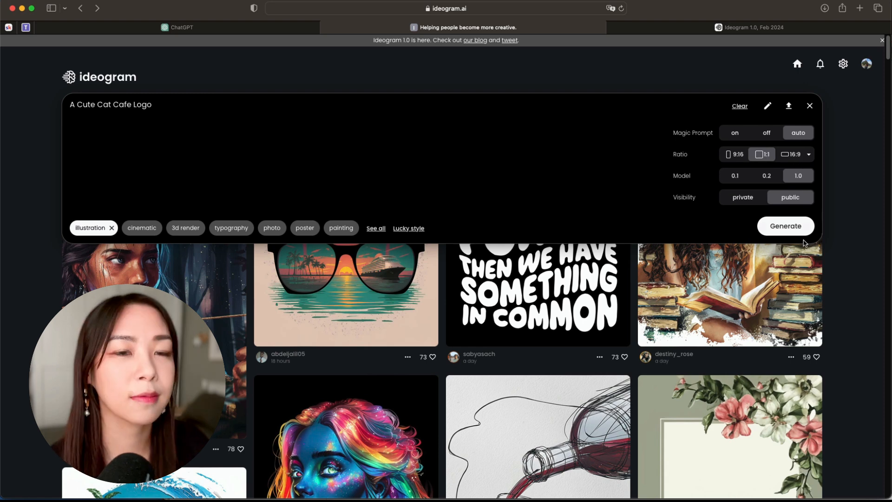
pyautogui.moveTo(696, 147)
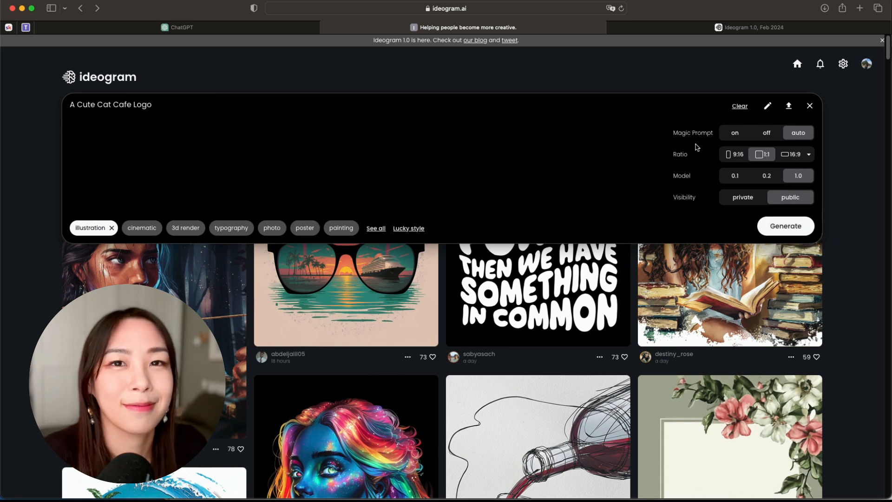
# - Generate four cat cafe logo images and expand the full list of style tags
pyautogui.click(785, 225)
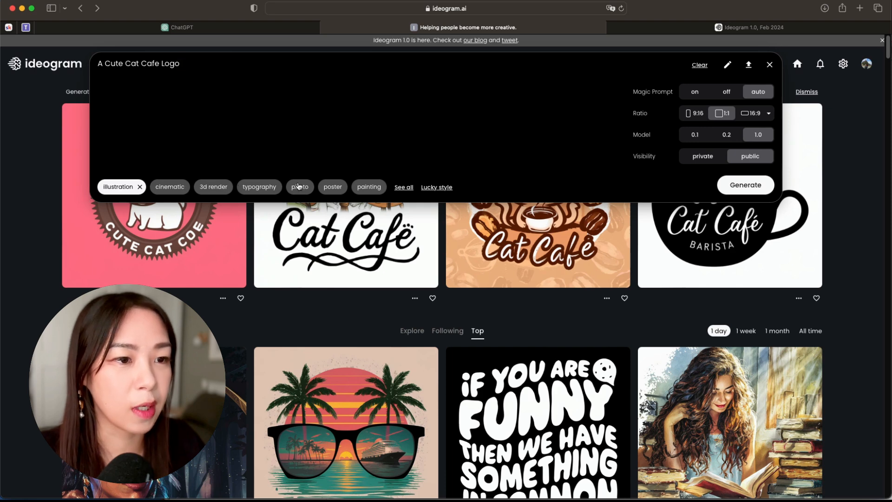
pyautogui.moveTo(328, 191)
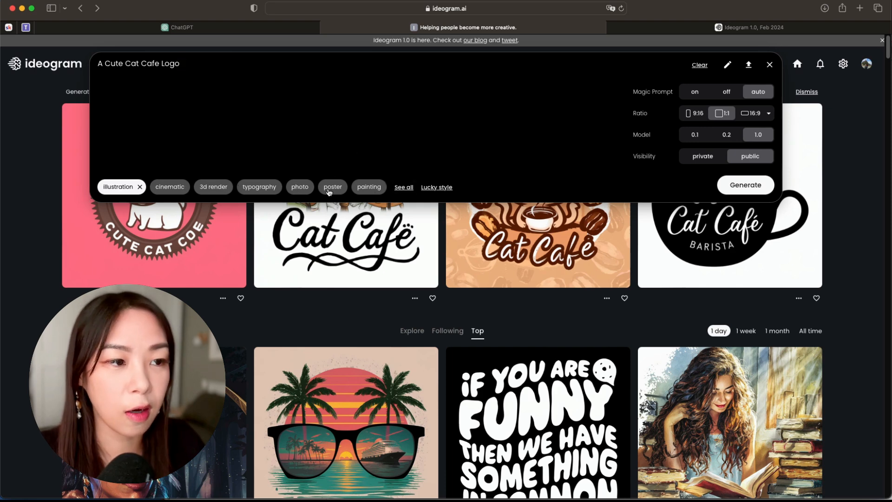
pyautogui.click(404, 186)
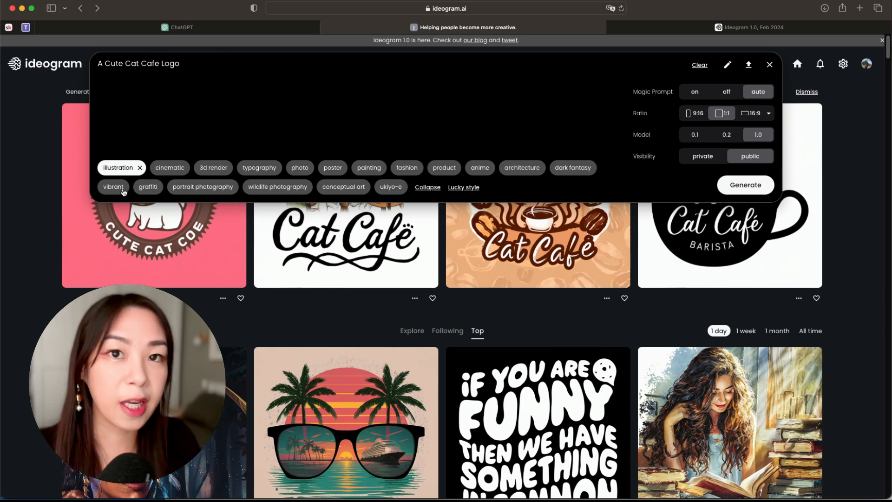
pyautogui.moveTo(113, 187)
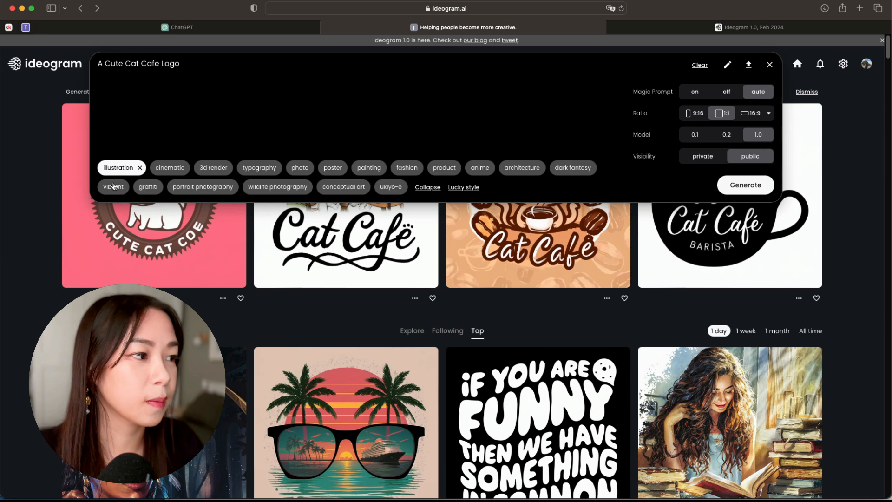
pyautogui.click(745, 185)
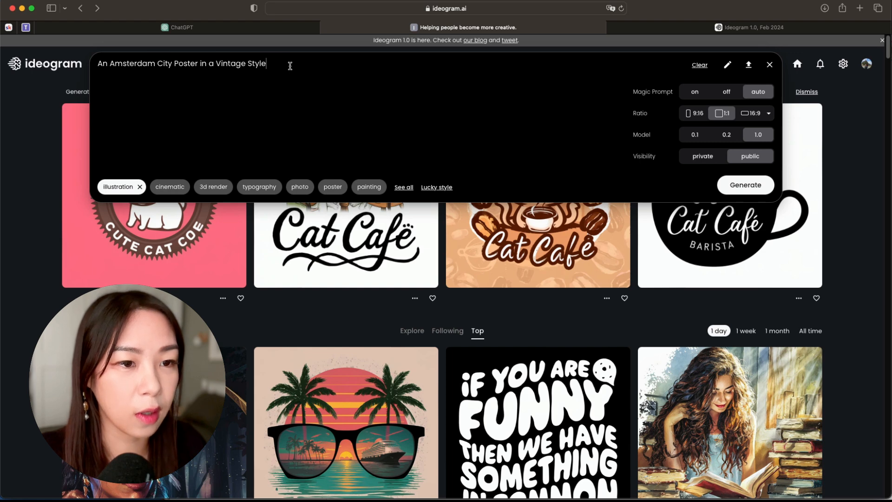
# - Replace the illustration style with typography and poster style tags
pyautogui.click(139, 187)
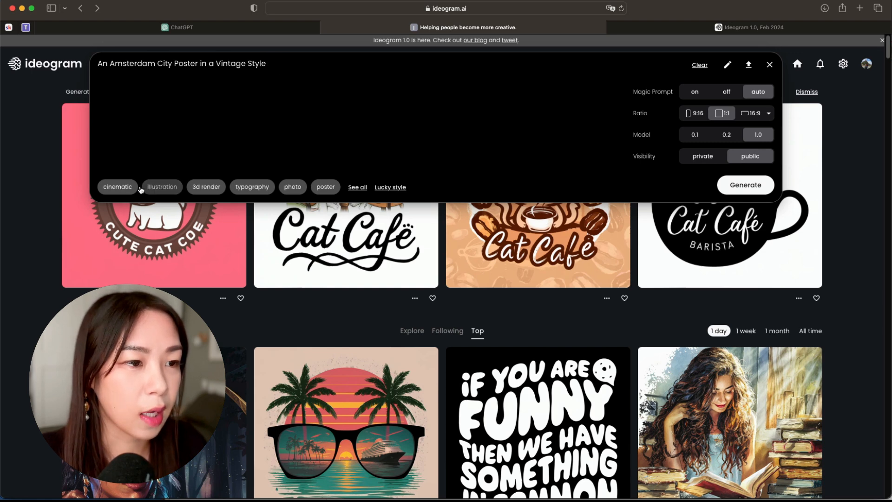
pyautogui.click(252, 187)
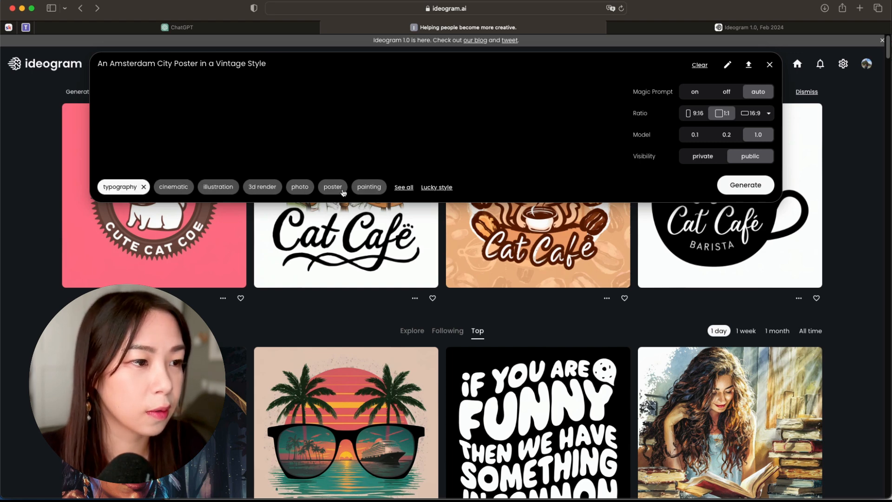
pyautogui.click(333, 186)
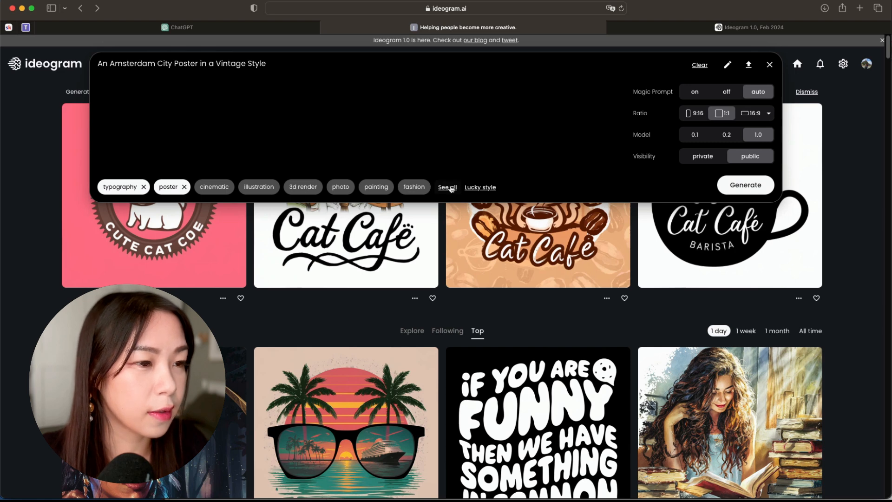
pyautogui.click(447, 187)
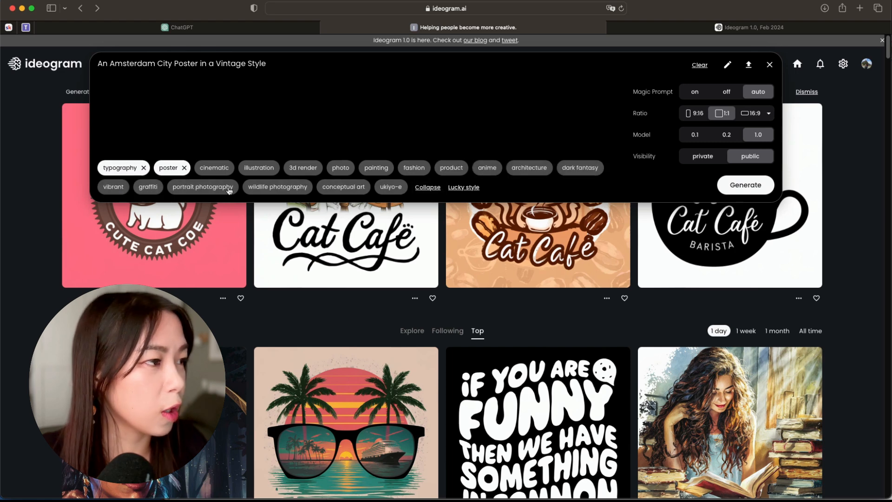
pyautogui.moveTo(700, 85)
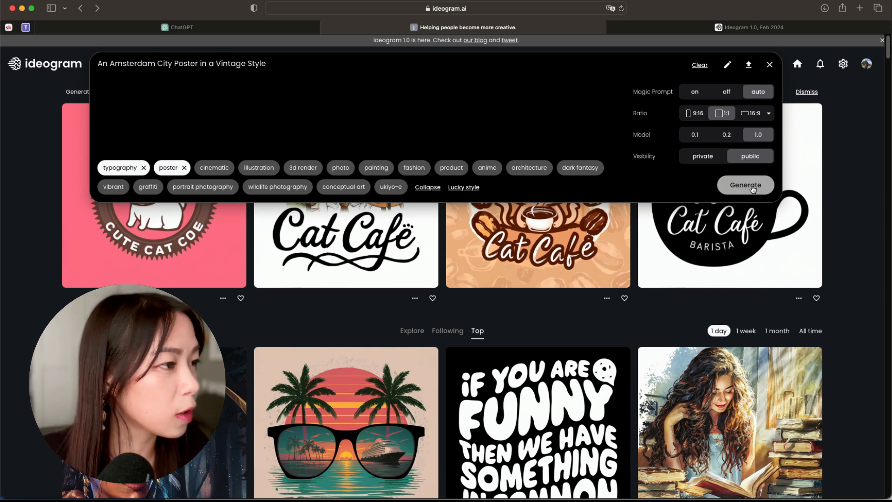
pyautogui.moveTo(701, 118)
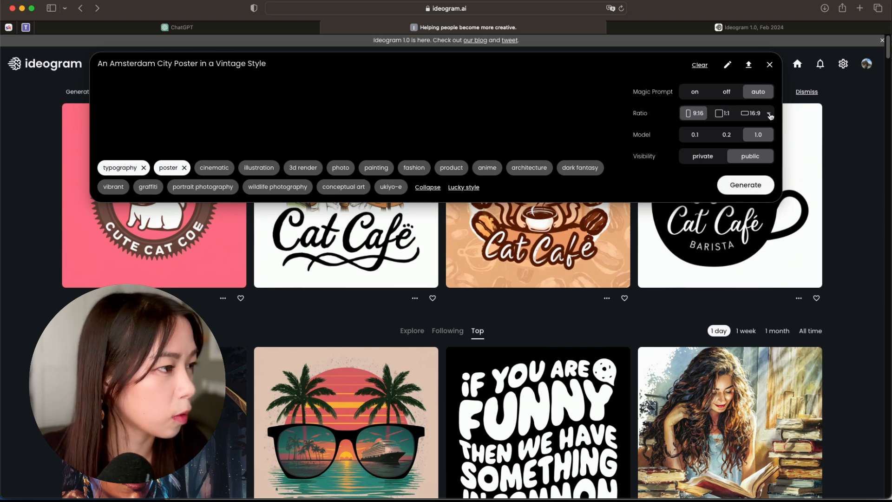
# - Set the aspect ratio to 3:4 portrait and generate the Amsterdam posters
pyautogui.click(768, 112)
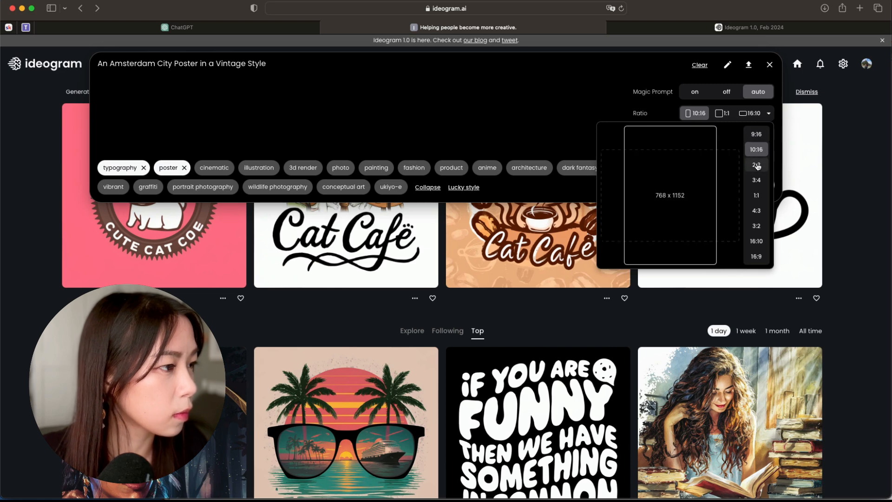
pyautogui.click(756, 180)
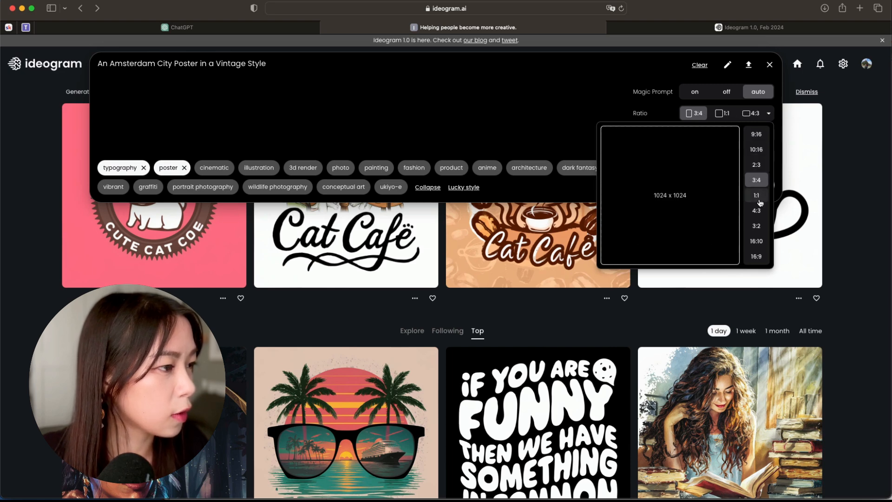
pyautogui.click(756, 210)
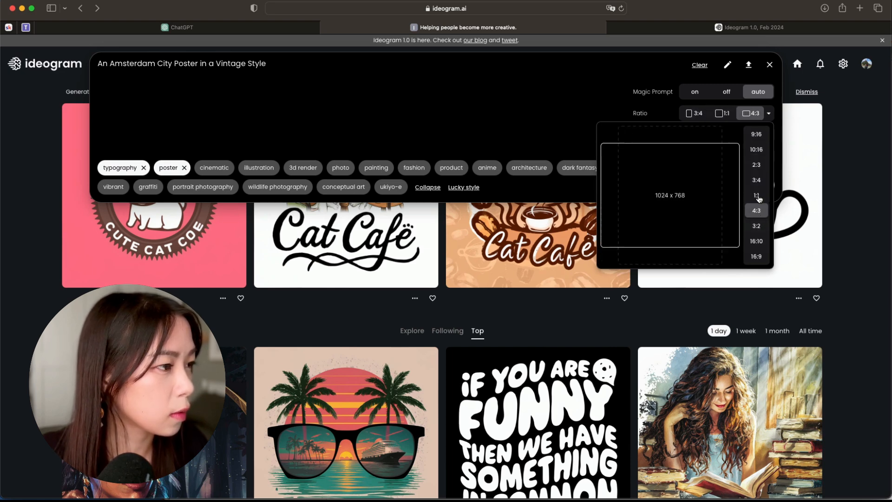
pyautogui.click(757, 180)
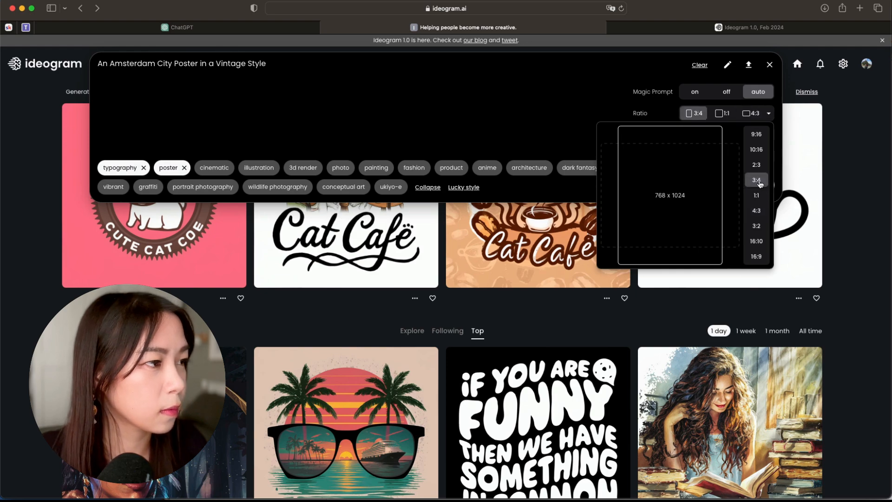
pyautogui.click(757, 180)
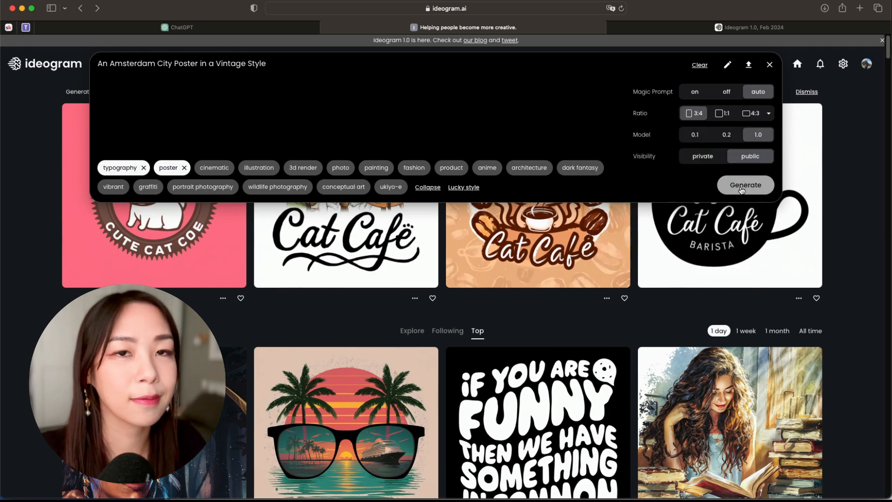
pyautogui.click(745, 185)
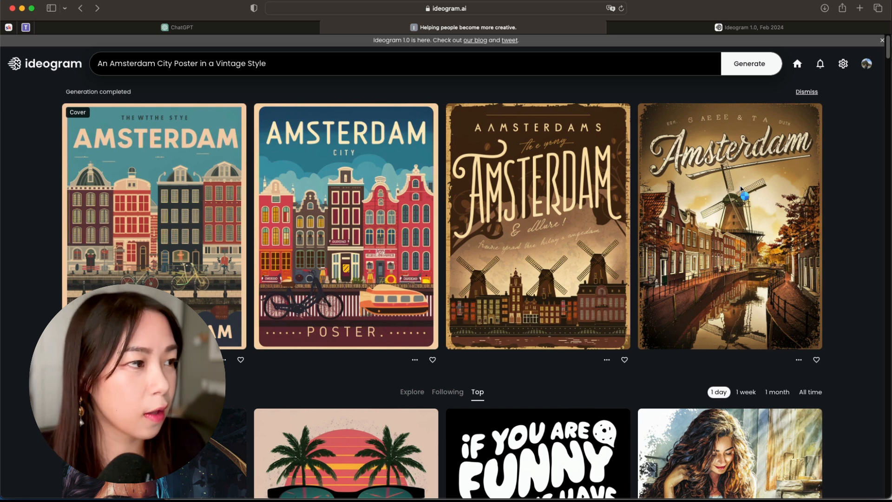
pyautogui.moveTo(413, 163)
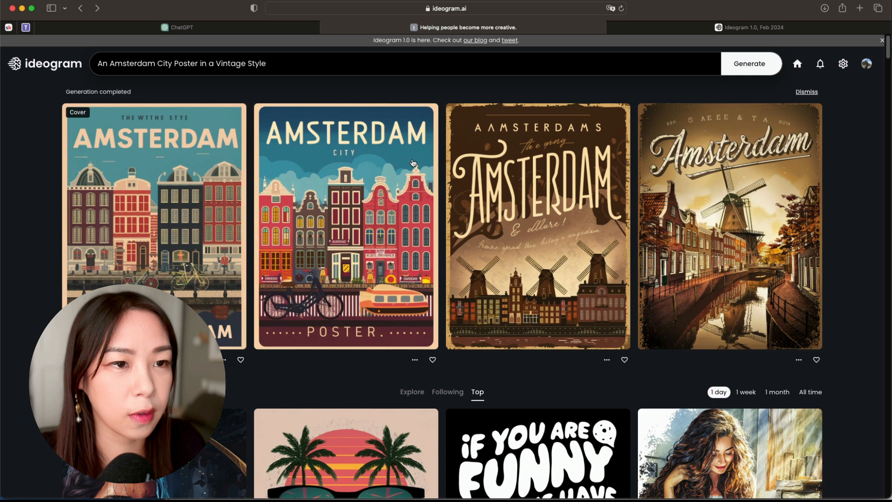
pyautogui.moveTo(167, 203)
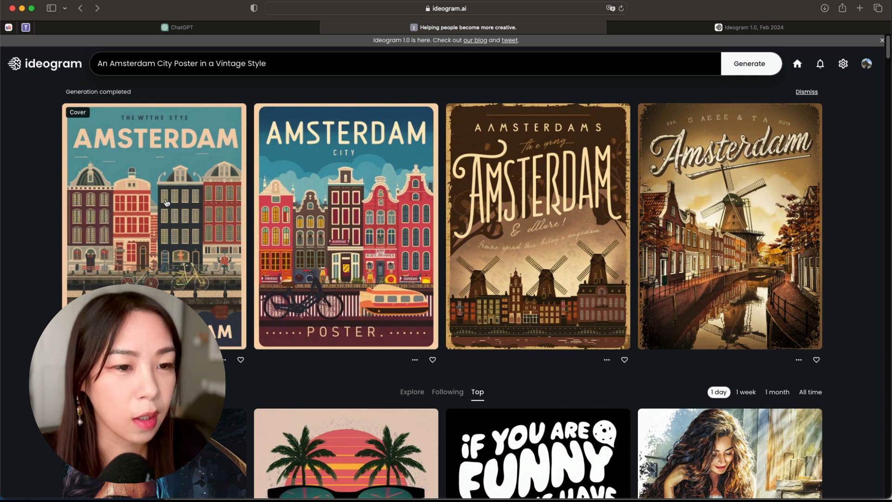
pyautogui.moveTo(119, 169)
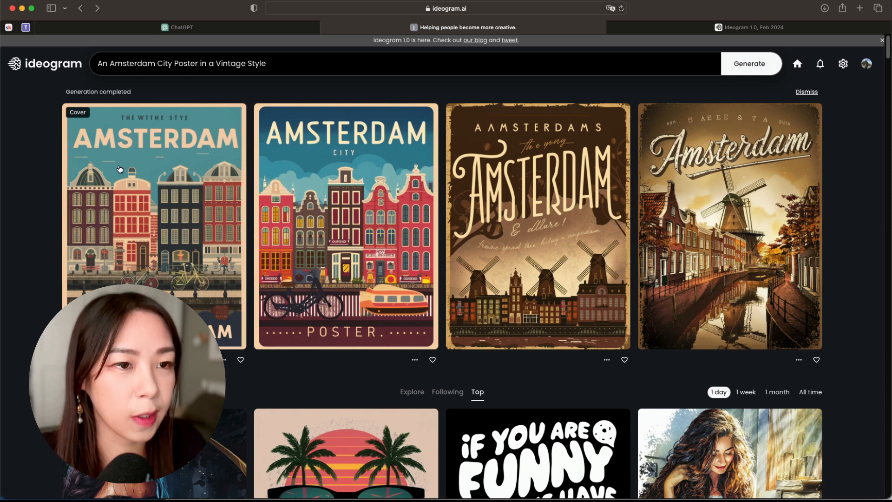
pyautogui.moveTo(107, 116)
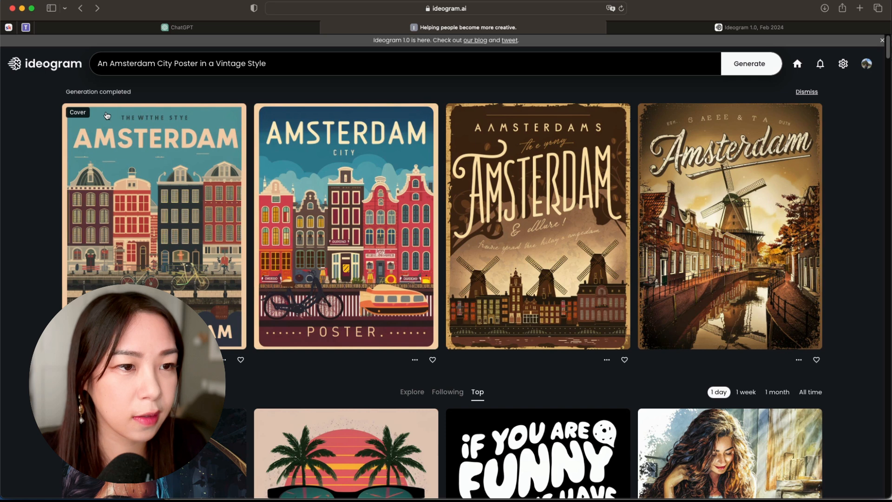
pyautogui.moveTo(203, 121)
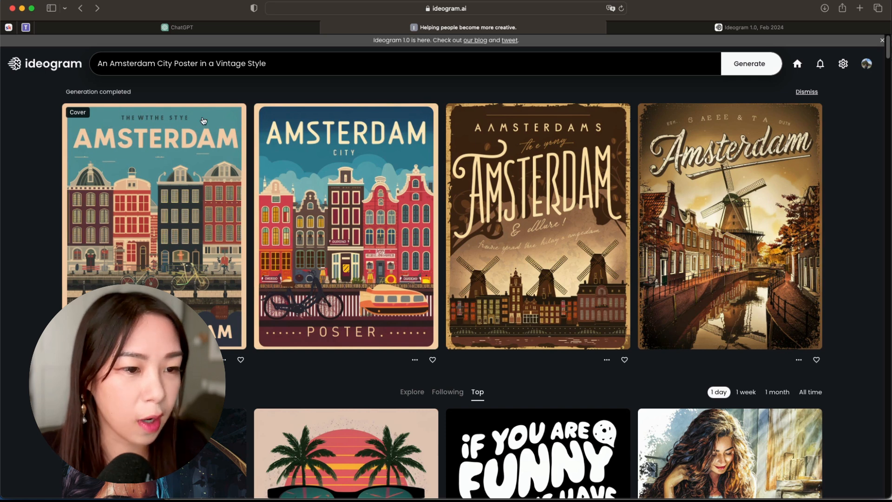
pyautogui.moveTo(185, 178)
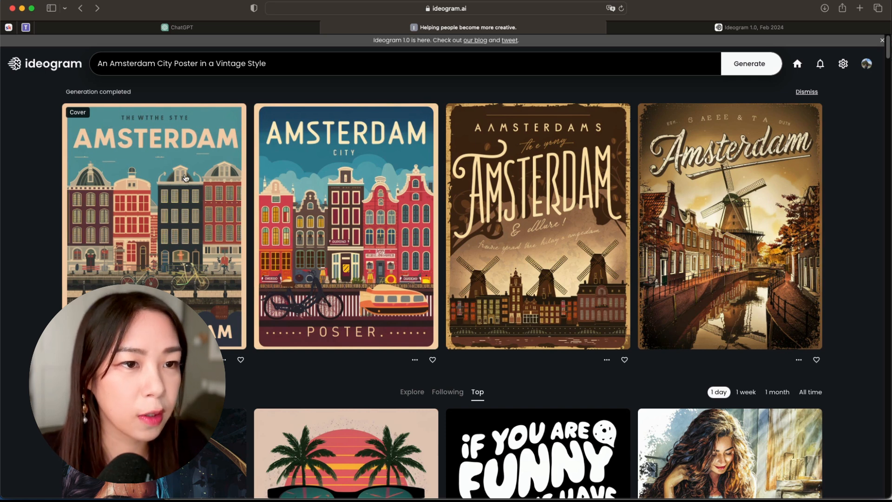
pyautogui.moveTo(175, 178)
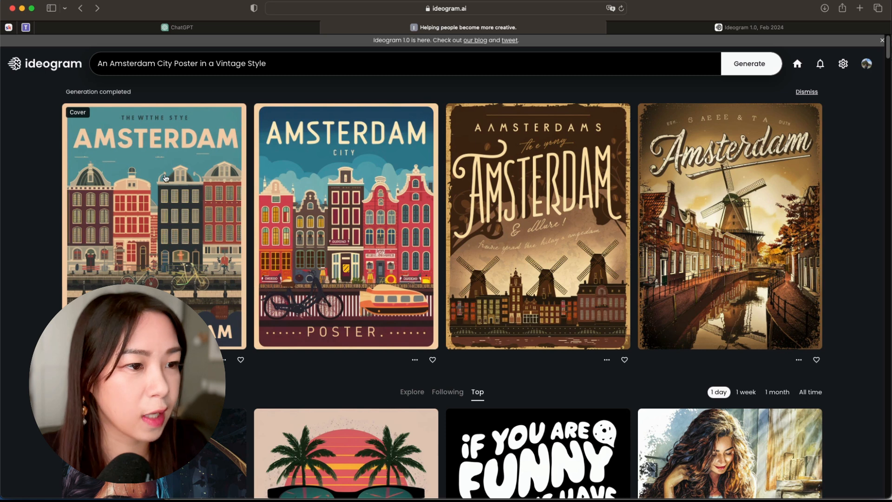
pyautogui.moveTo(233, 98)
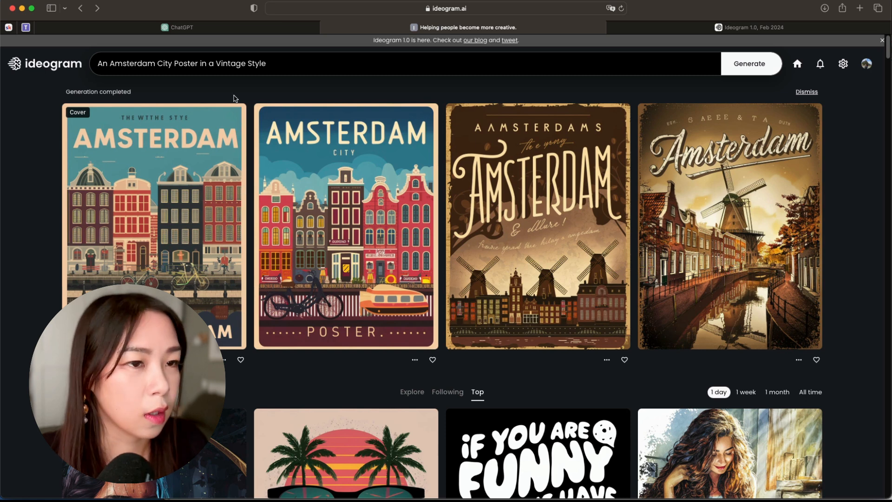
pyautogui.moveTo(140, 220)
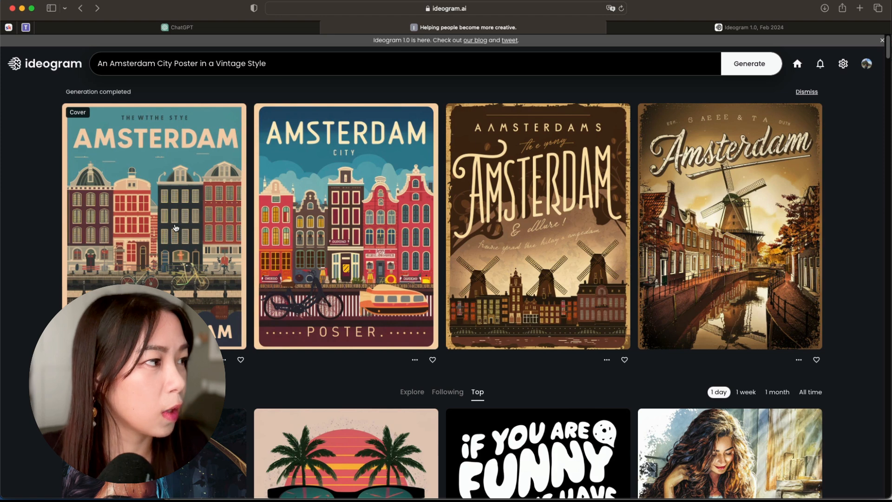
# - Open the first vintage Amsterdam poster to view its prompt, model and 3:4 details
pyautogui.click(154, 227)
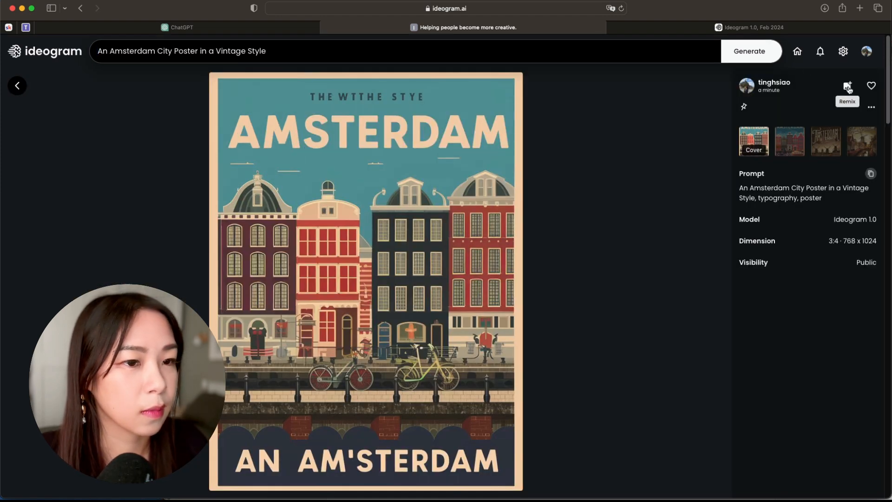
# - Remix the first Amsterdam poster and generate four new variations from it
pyautogui.click(847, 86)
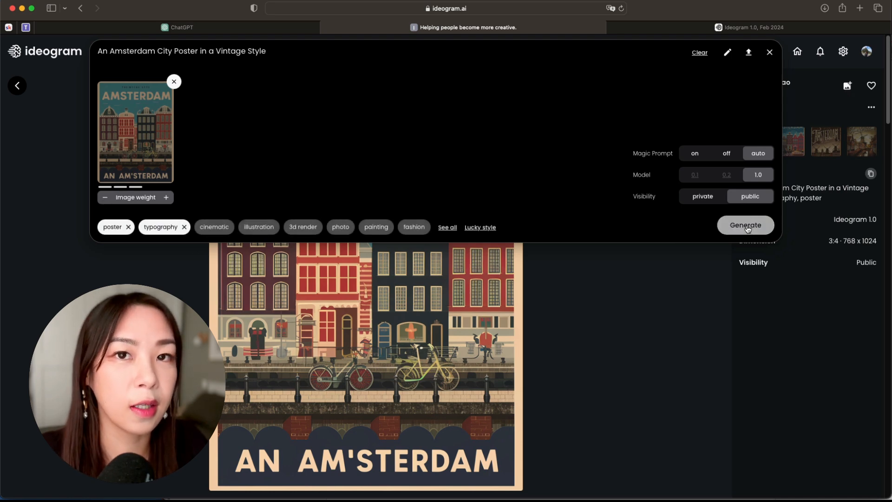
pyautogui.click(745, 224)
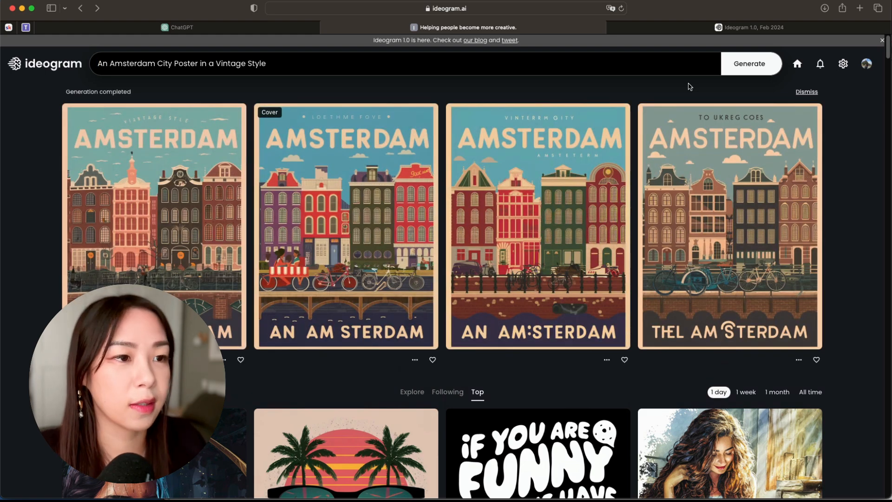
pyautogui.moveTo(384, 98)
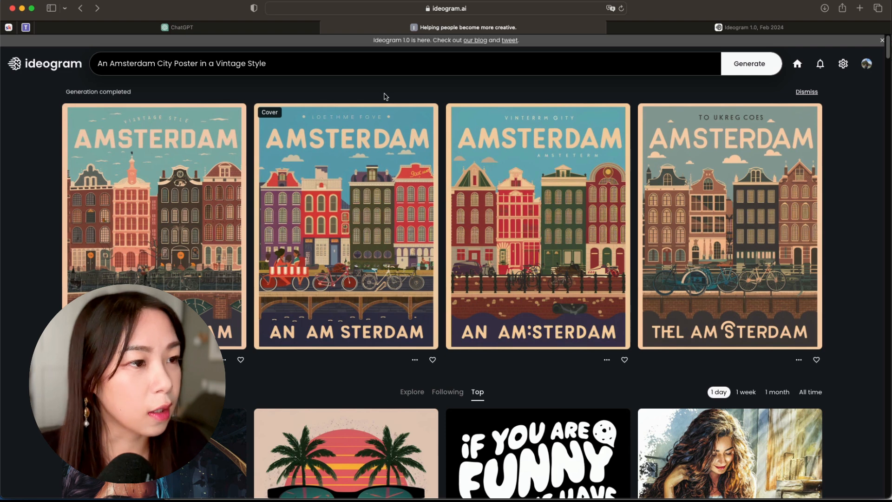
pyautogui.moveTo(402, 106)
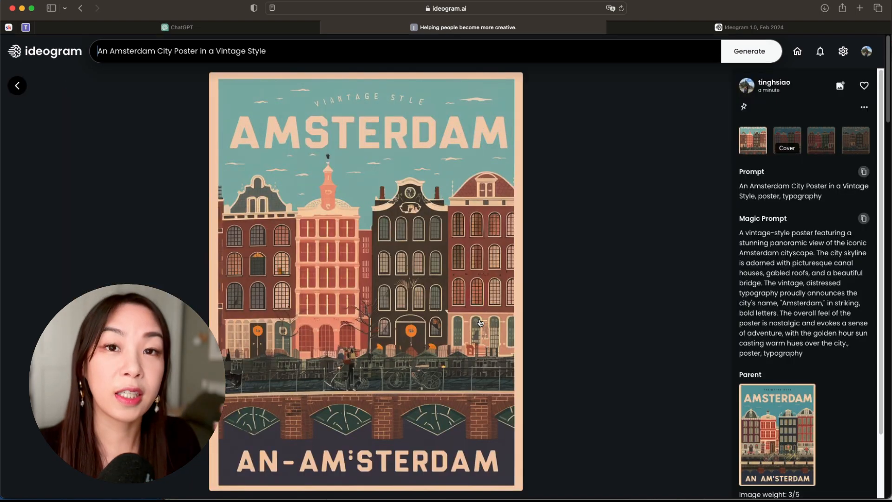
pyautogui.moveTo(398, 212)
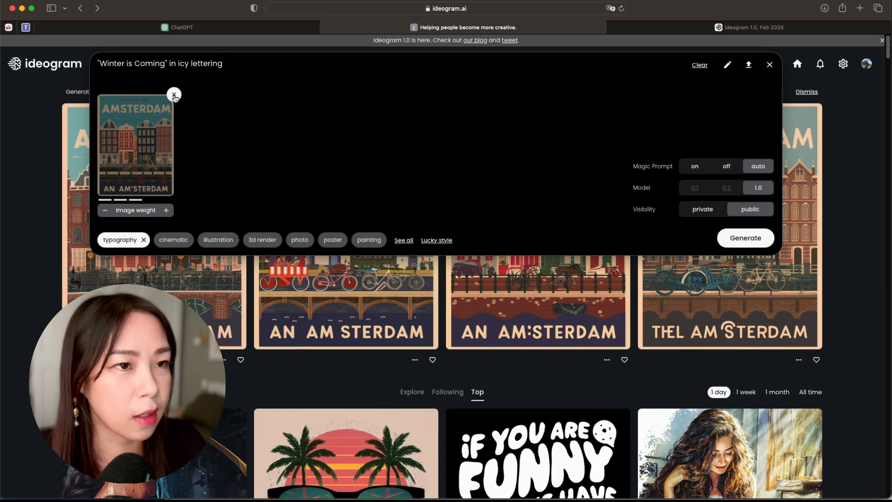
# - Remove the Amsterdam reference image, turn Magic Prompt on, and generate 'Winter is Coming' lettering
pyautogui.click(175, 94)
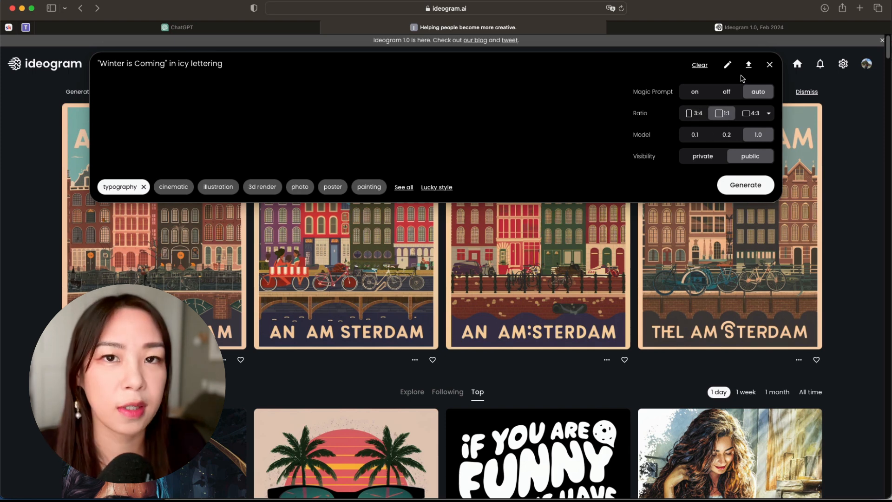
pyautogui.click(694, 91)
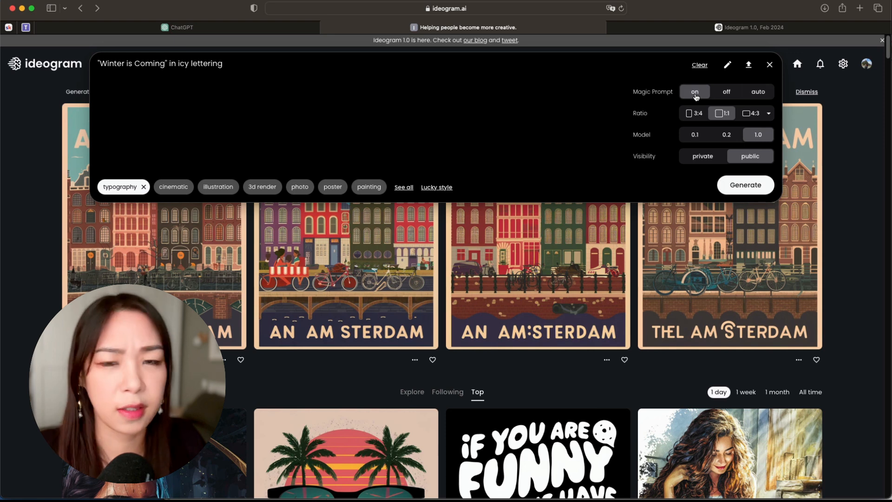
pyautogui.moveTo(785, 140)
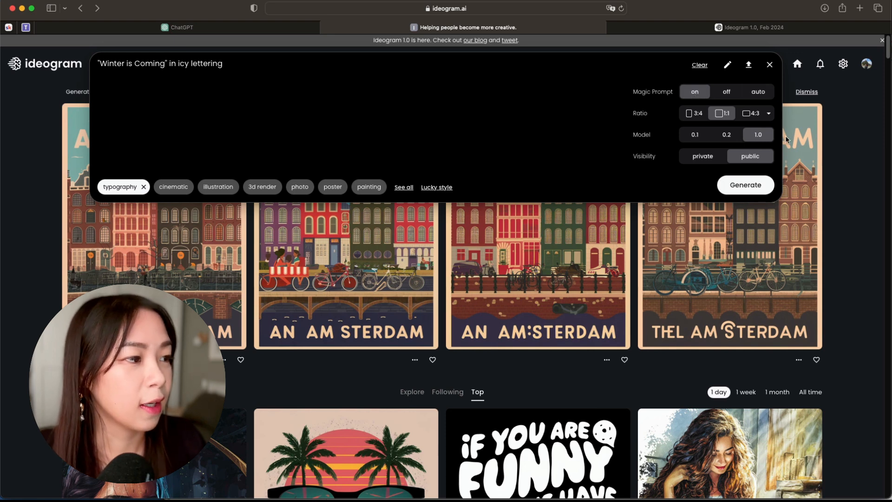
pyautogui.click(745, 185)
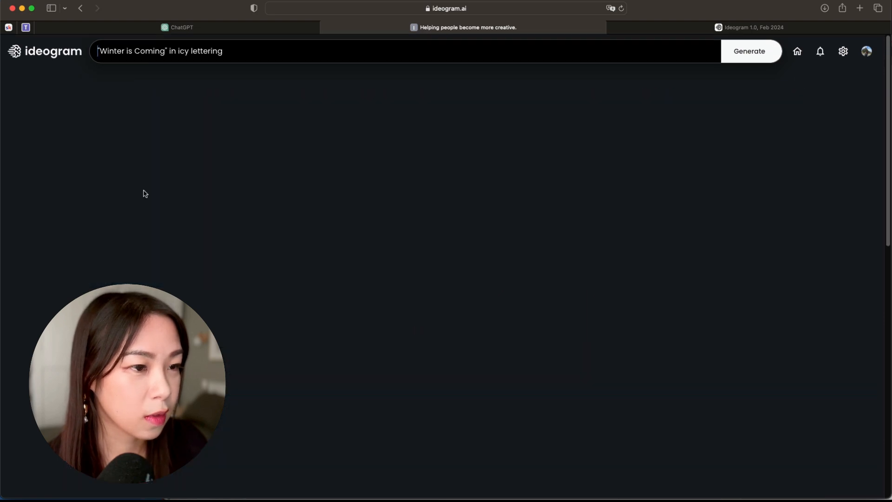
pyautogui.click(749, 51)
pyautogui.write('"Why So Serious?" with a Joker smiling')
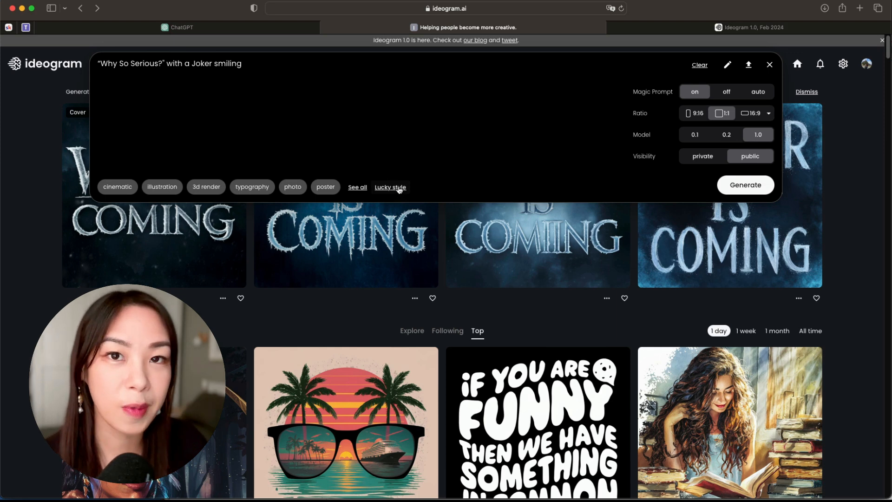
# - Add random dark fantasy and painting styles to the Joker prompt with Lucky style
pyautogui.click(390, 186)
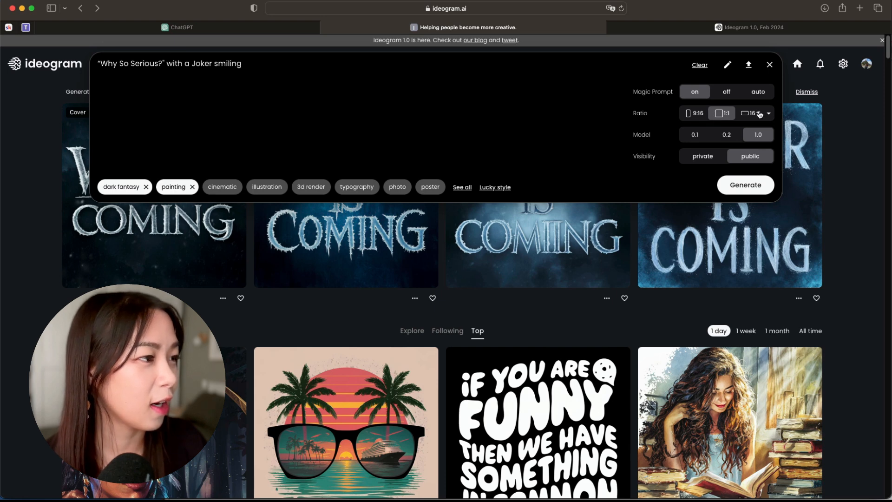
# - Set the aspect ratio to portrait 3:4 and generate the Joker images
pyautogui.click(768, 112)
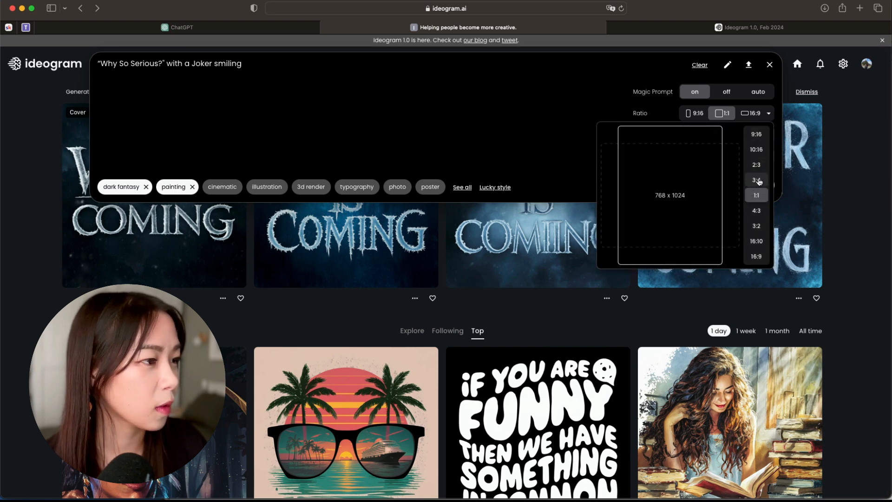
pyautogui.click(757, 180)
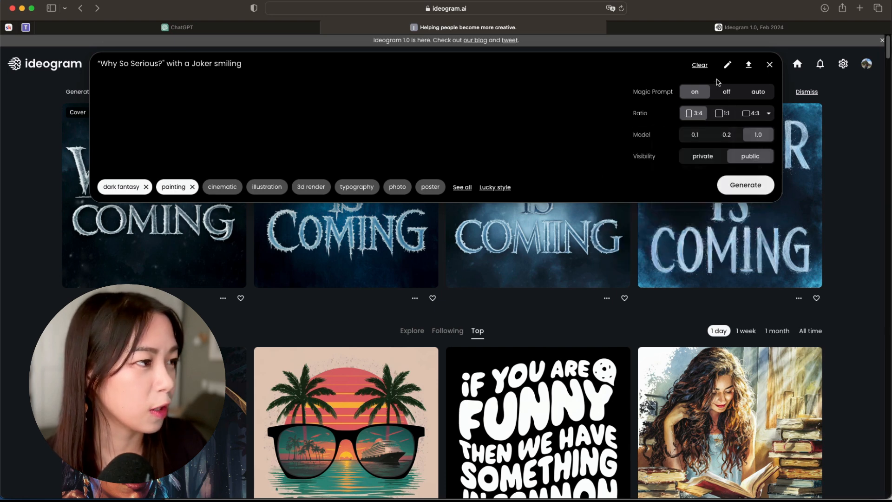
pyautogui.click(744, 185)
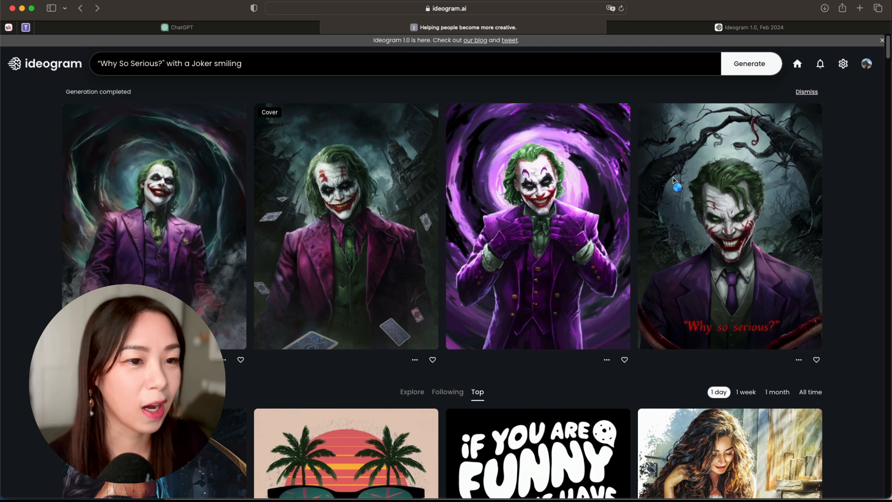
pyautogui.moveTo(411, 210)
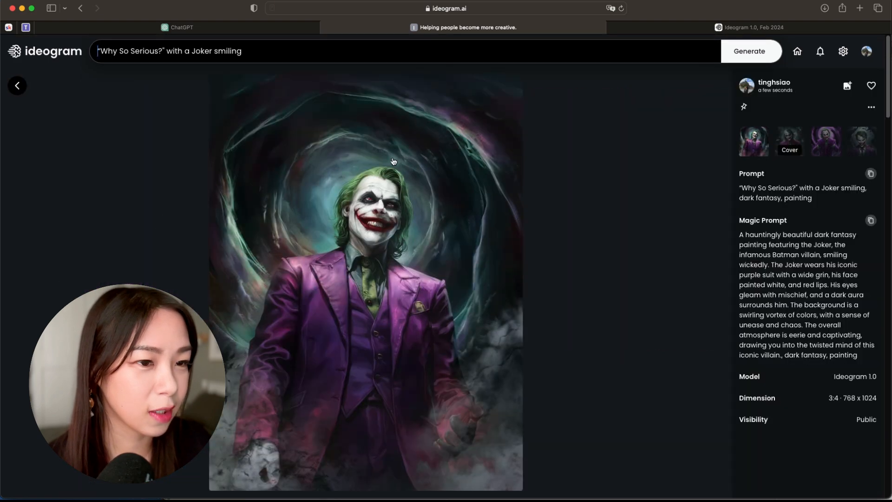
# - View the purple vortex Joker variation, then return to the results grid
pyautogui.click(17, 85)
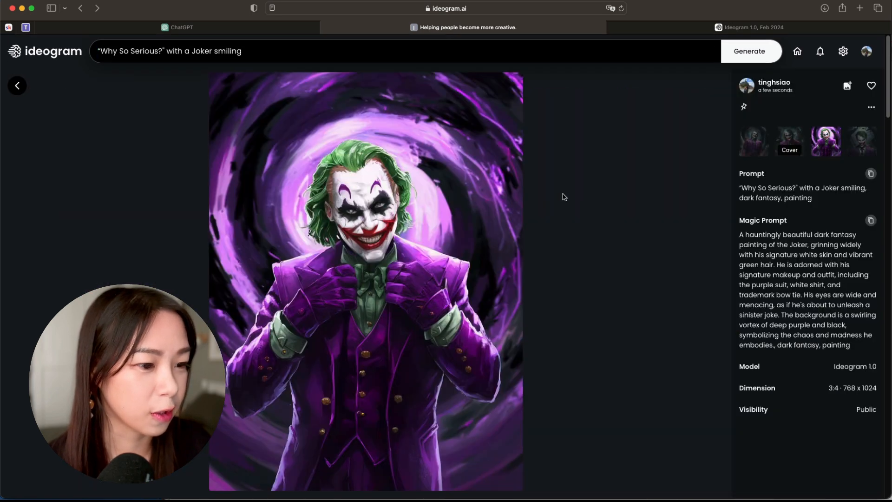
pyautogui.click(17, 85)
pyautogui.write('text ')
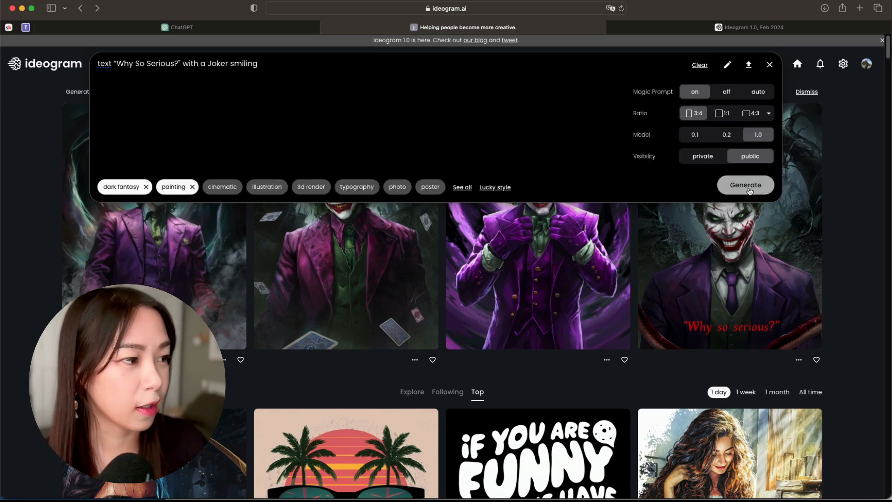
# - Generate four Joker images from the prompt requesting 'Why So Serious?' as text
pyautogui.click(745, 185)
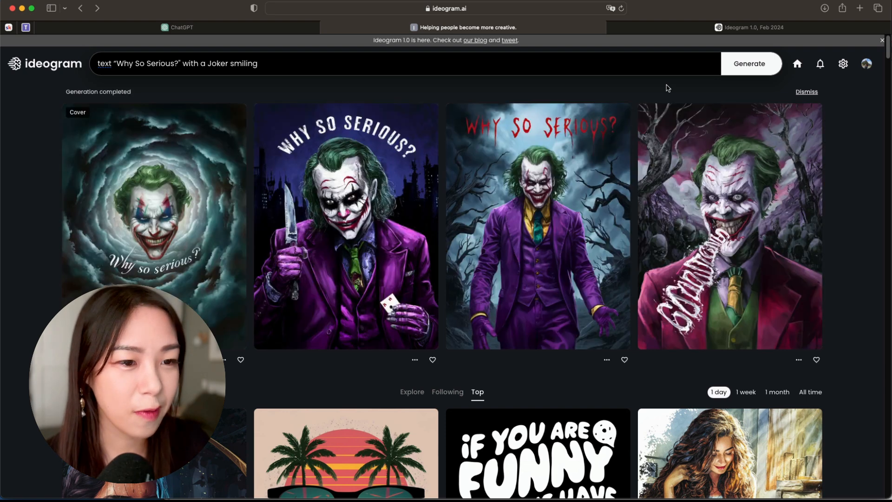
pyautogui.moveTo(170, 189)
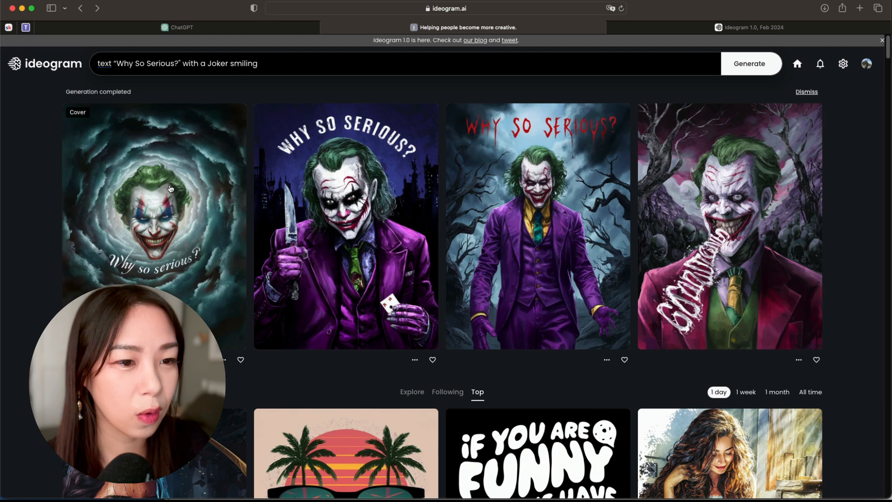
pyautogui.moveTo(185, 239)
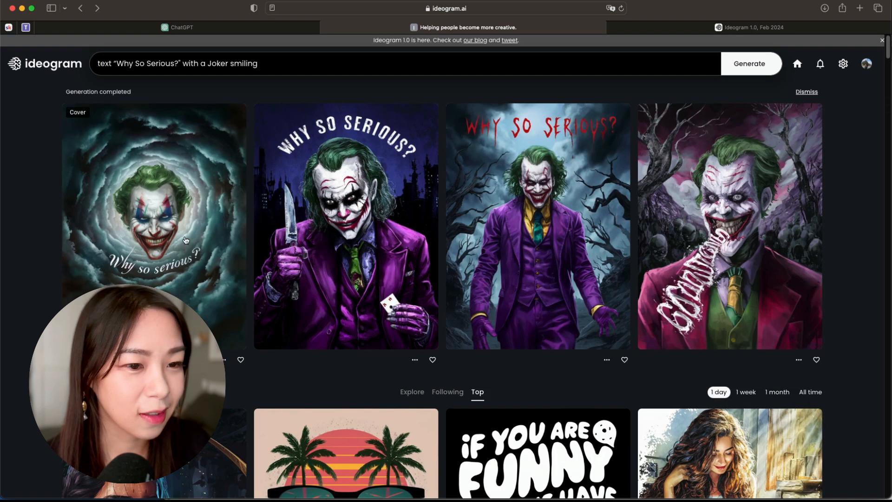
pyautogui.moveTo(128, 275)
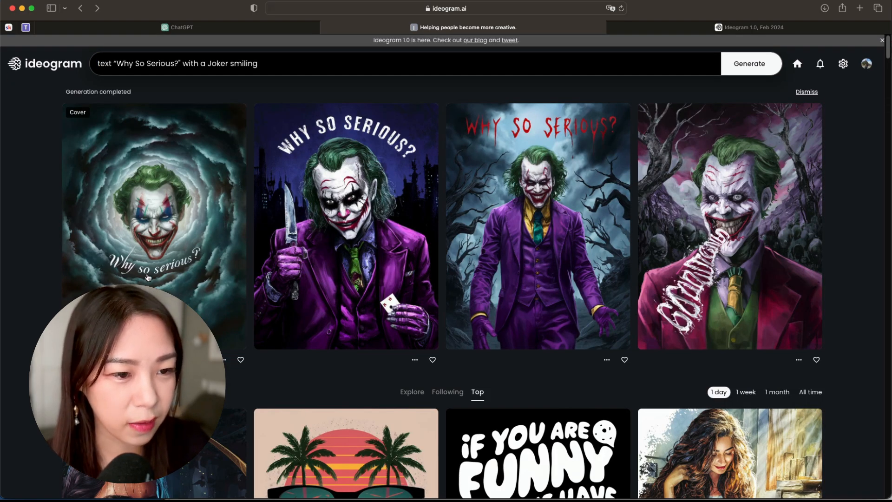
pyautogui.moveTo(478, 143)
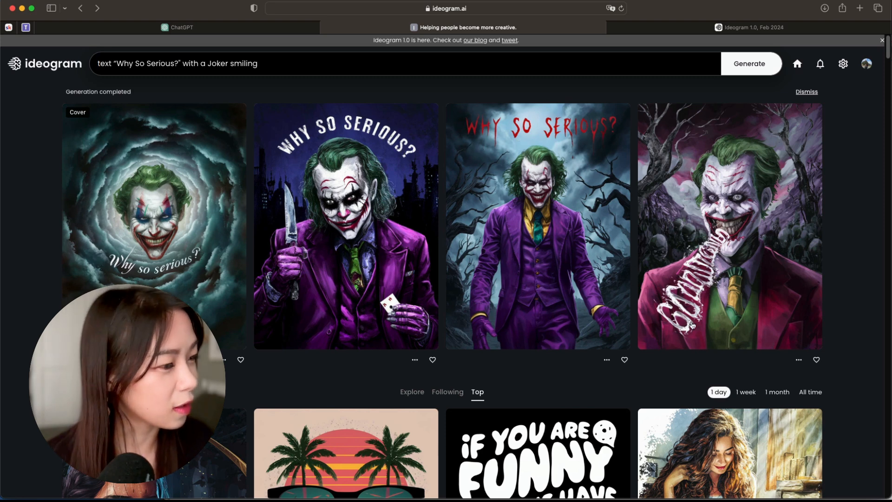
pyautogui.moveTo(730, 240)
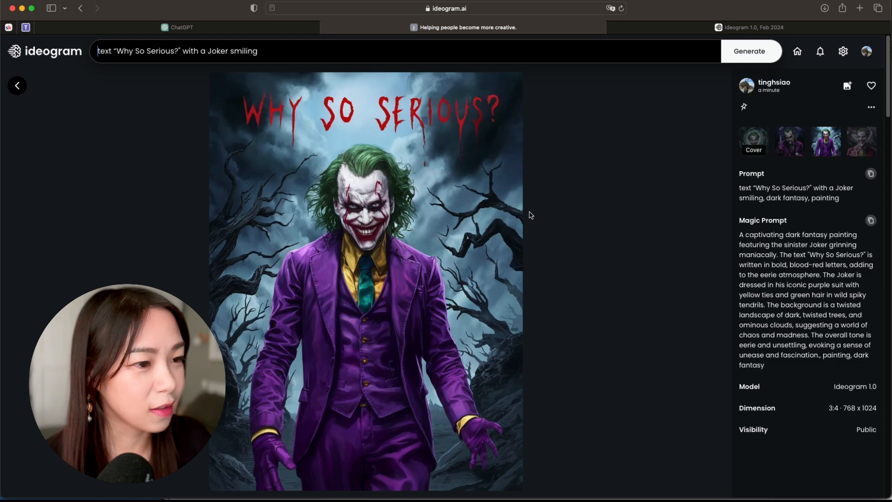
pyautogui.moveTo(401, 126)
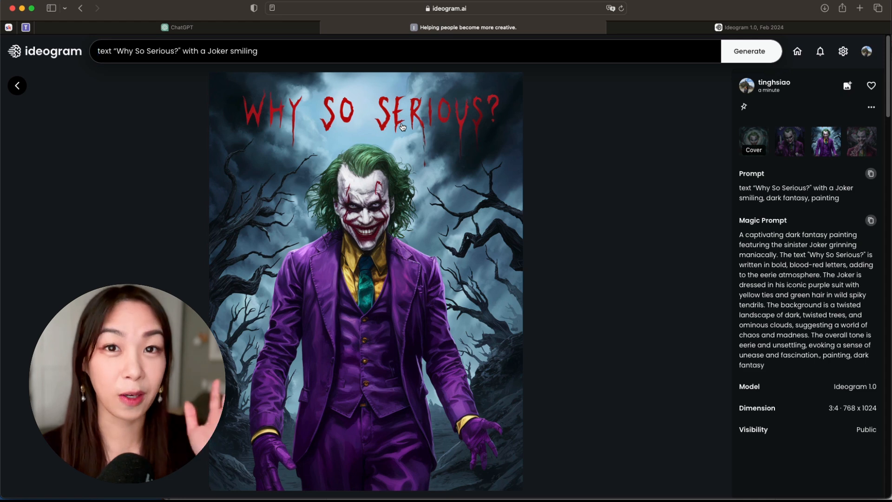
pyautogui.moveTo(459, 190)
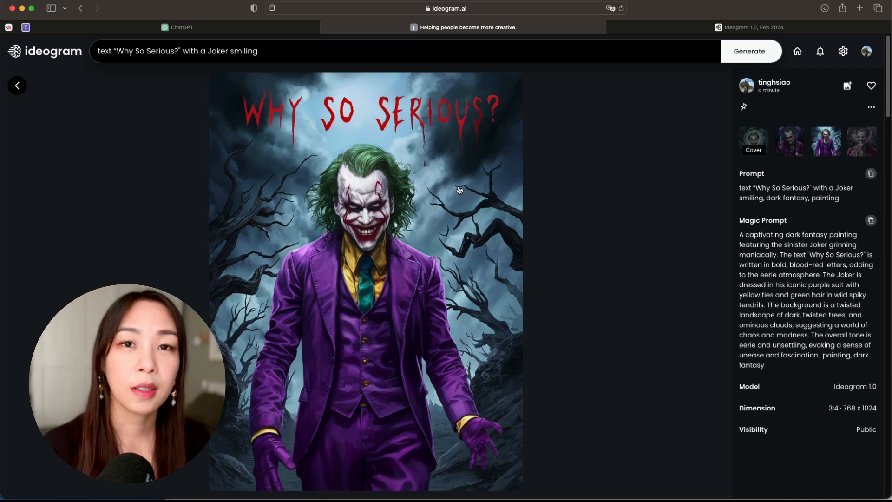
# - Leave the walking Joker detail page and return to the results grid
pyautogui.click(17, 85)
pyautogui.write('Cute panda sticker')
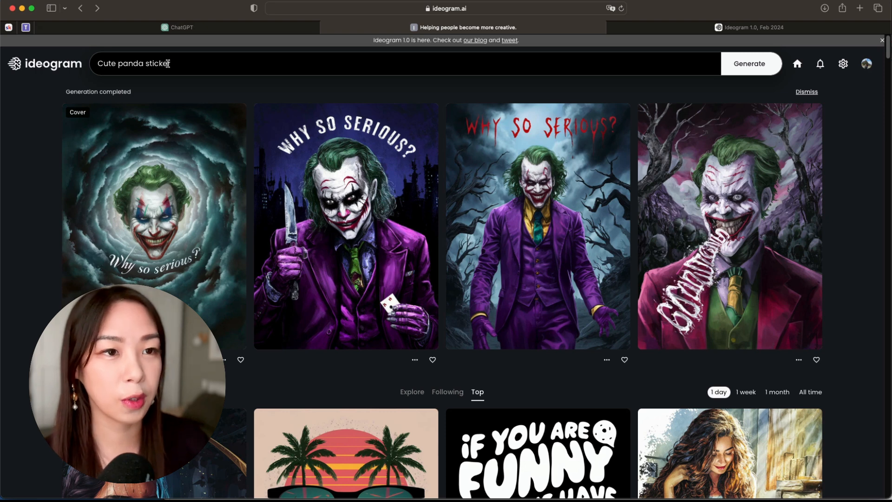
# - Generate four images from the 'Cute panda sticker' prompt
pyautogui.click(750, 63)
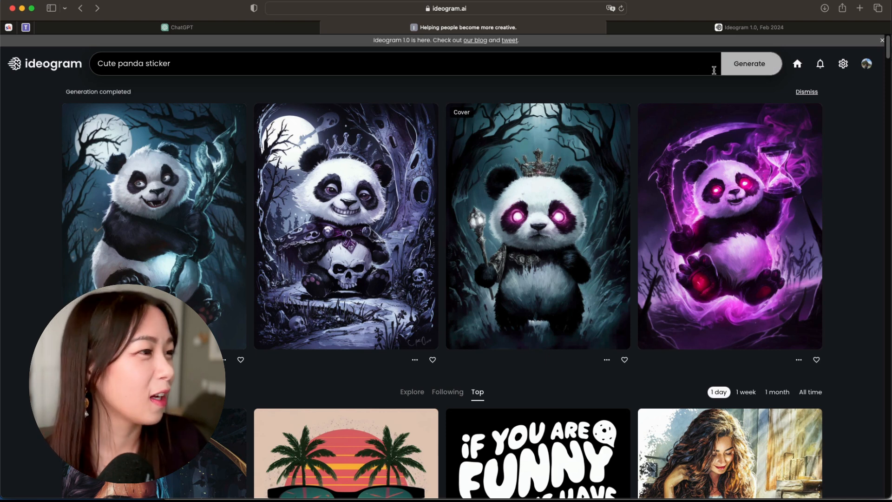
# - Replace the panda prompt's dark fantasy and painting tags with graffiti and regenerate
pyautogui.click(398, 64)
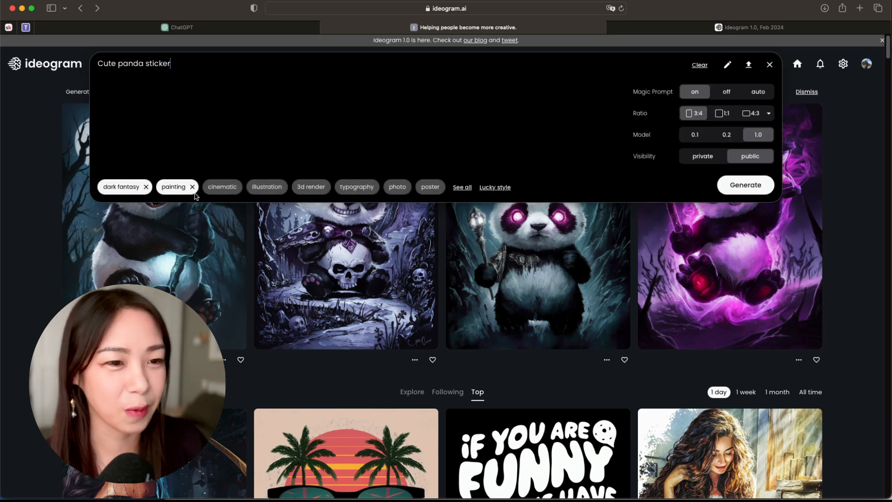
pyautogui.click(192, 187)
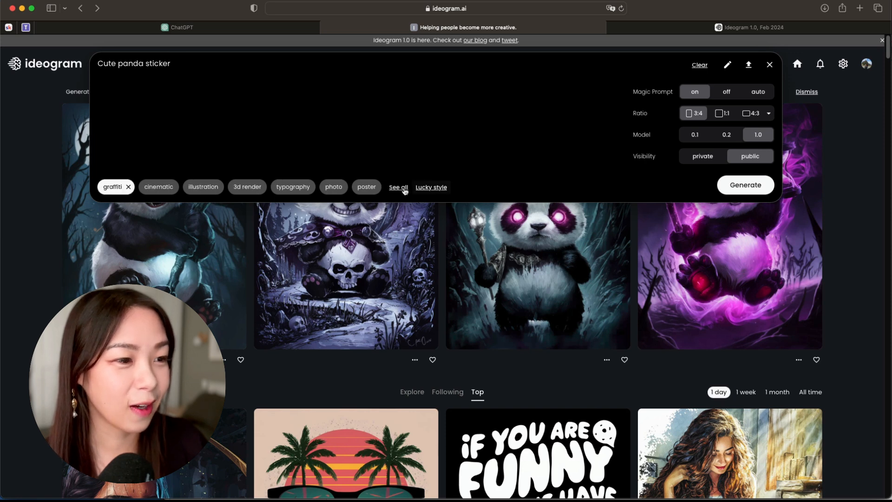
pyautogui.moveTo(114, 187)
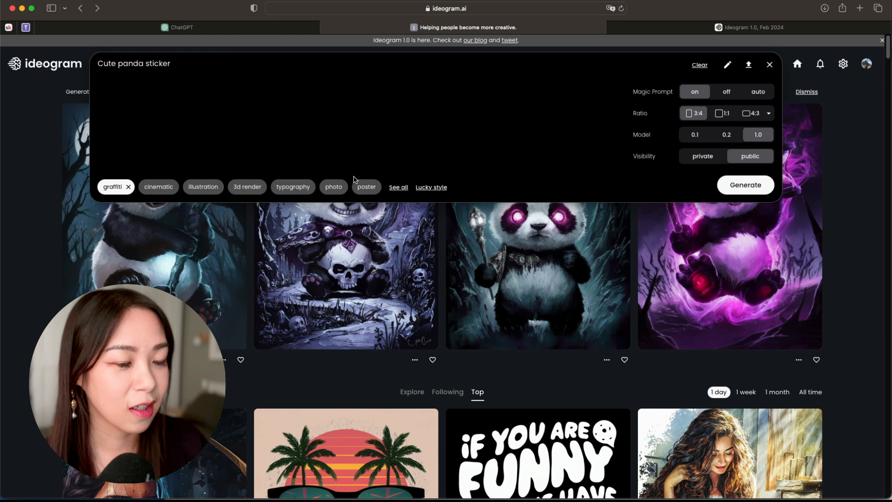
pyautogui.moveTo(231, 181)
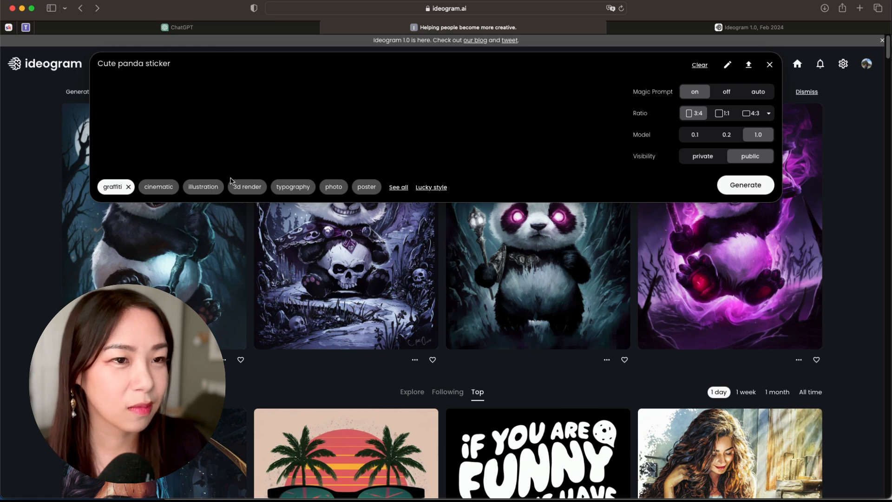
pyautogui.moveTo(727, 143)
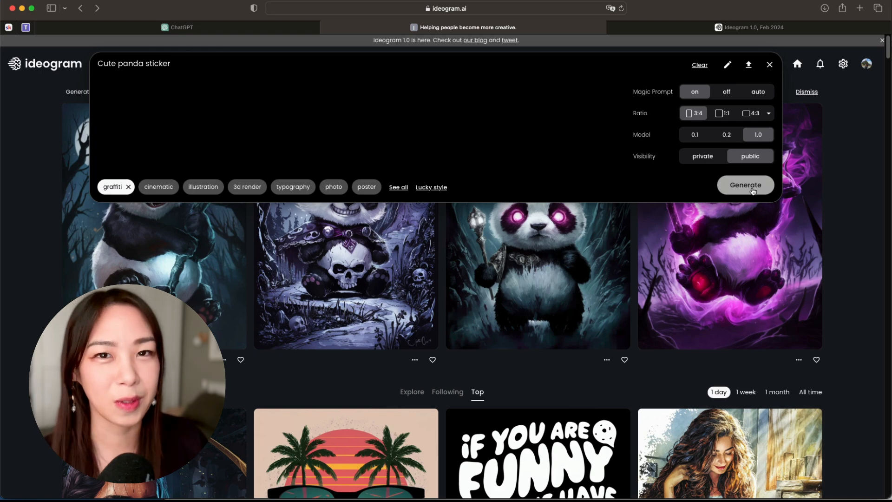
pyautogui.click(746, 185)
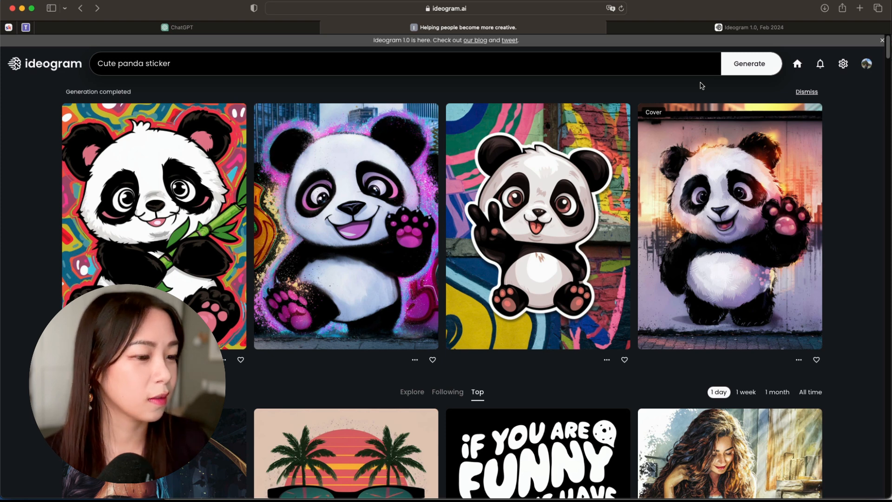
pyautogui.moveTo(524, 93)
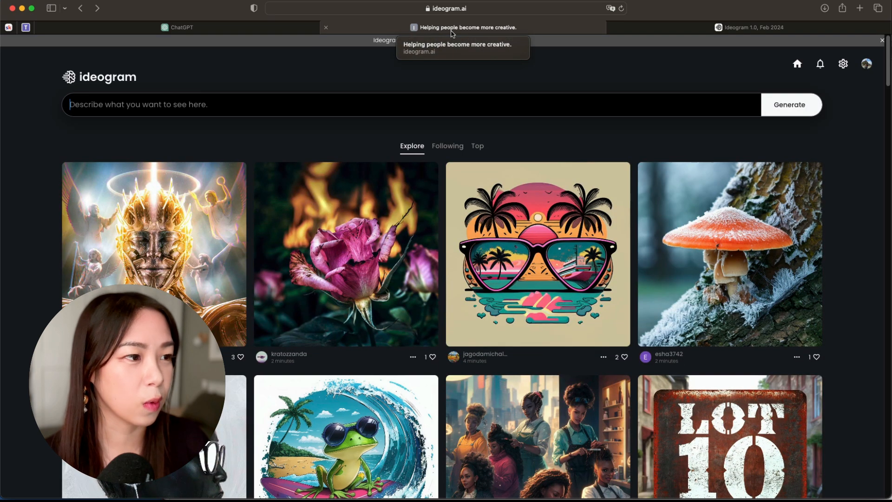
pyautogui.moveTo(502, 79)
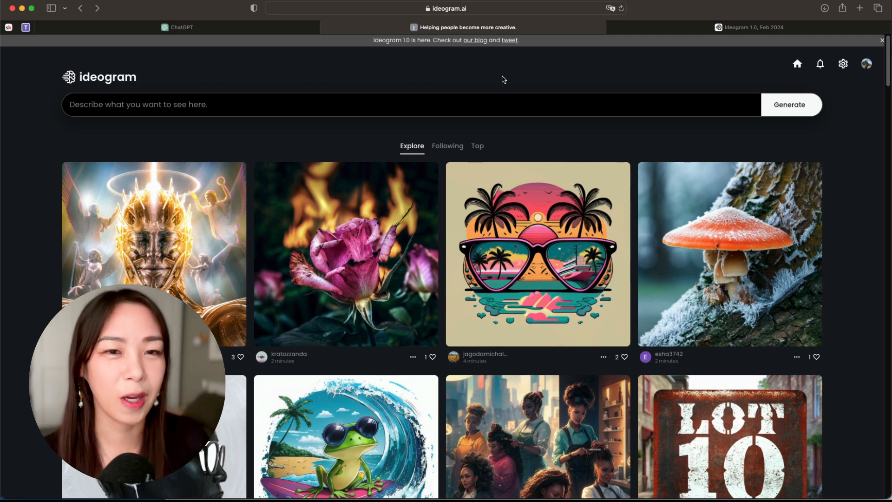
# - Open the Top community feed and open the four kawaii cat stickers image
pyautogui.click(477, 145)
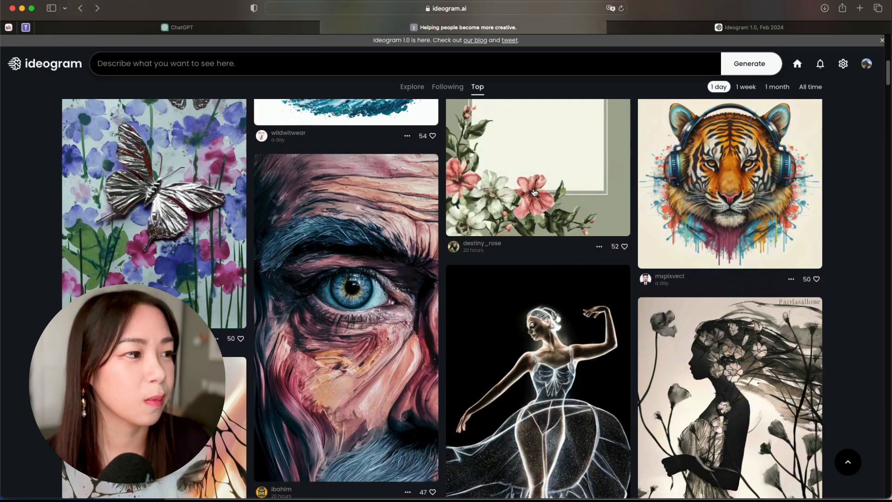
pyautogui.scroll(-3)
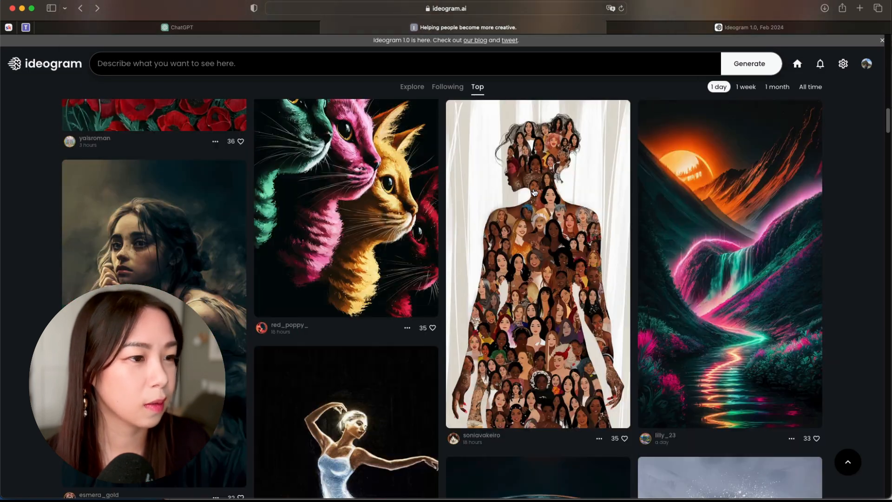
pyautogui.scroll(-3)
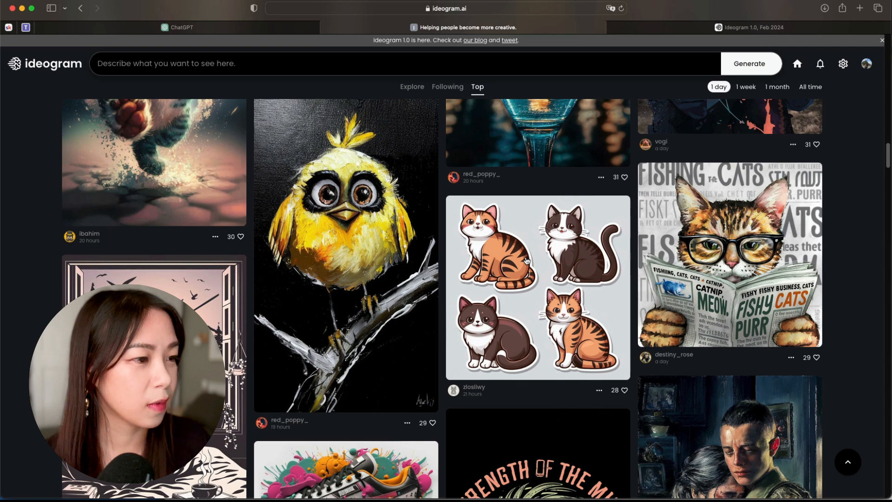
pyautogui.click(537, 286)
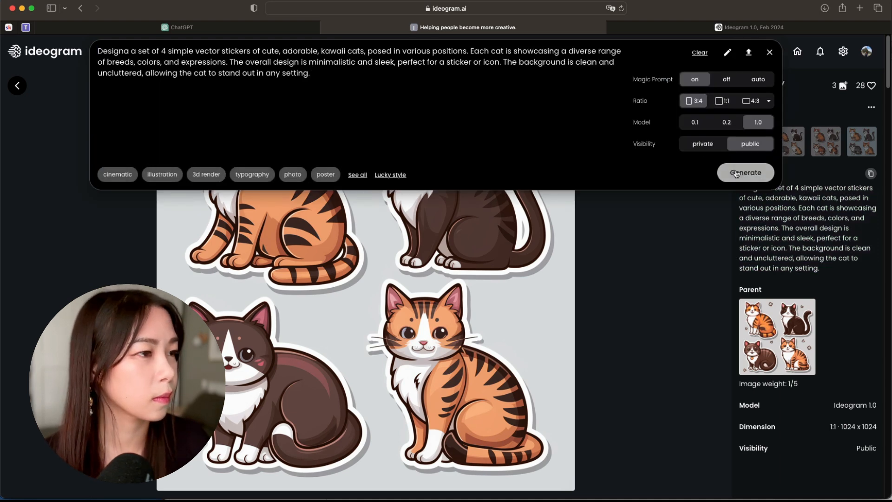
# - Generate new sticker sets from the remixed four-cat vector sticker prompt
pyautogui.click(745, 172)
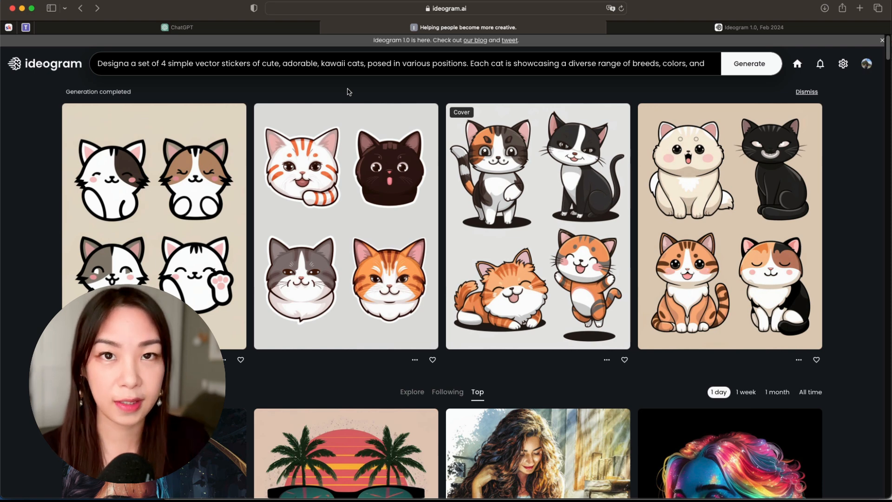
pyautogui.moveTo(549, 101)
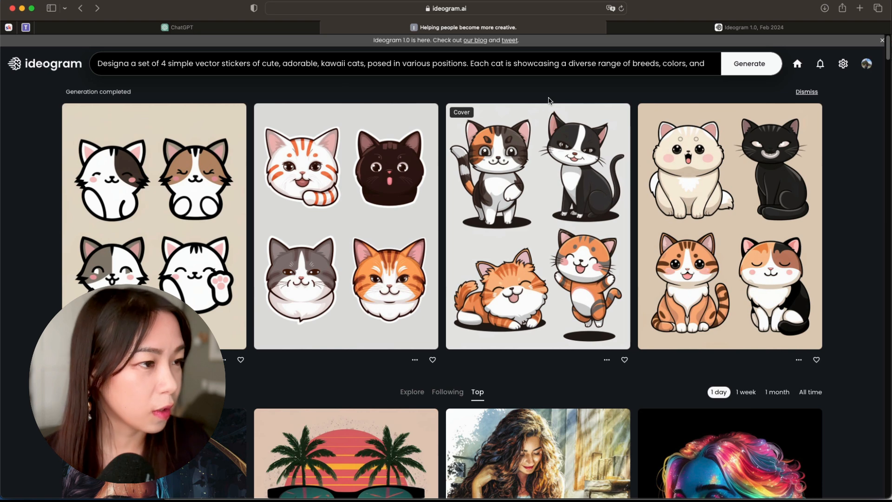
pyautogui.moveTo(553, 94)
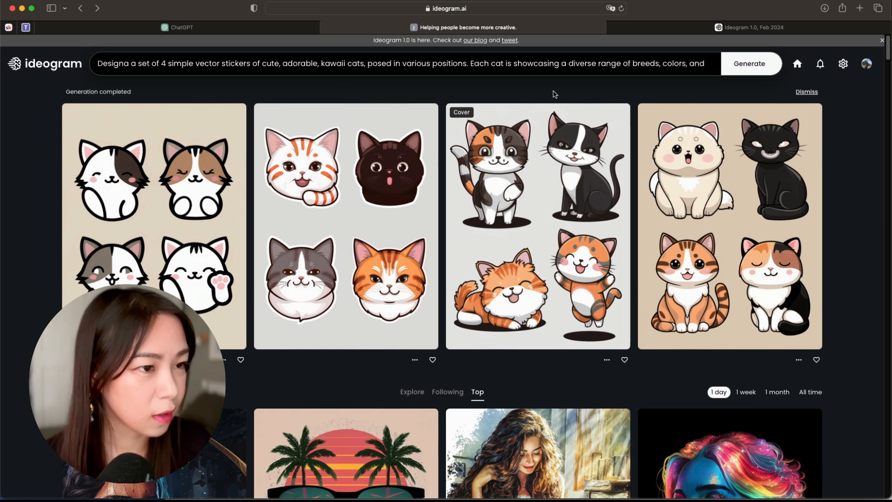
pyautogui.moveTo(537, 332)
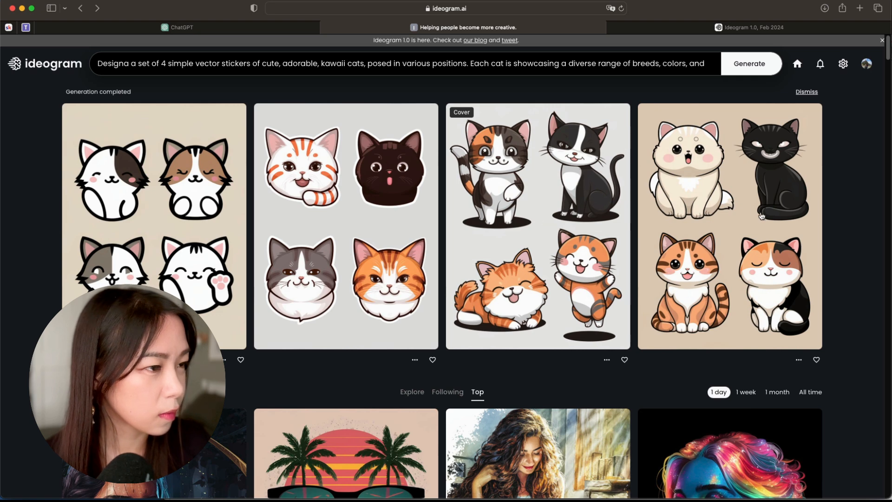
pyautogui.moveTo(304, 205)
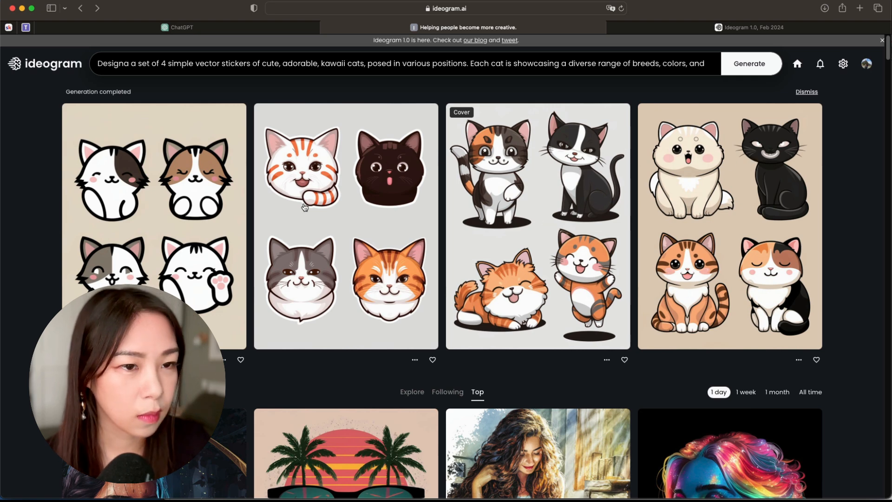
pyautogui.moveTo(125, 135)
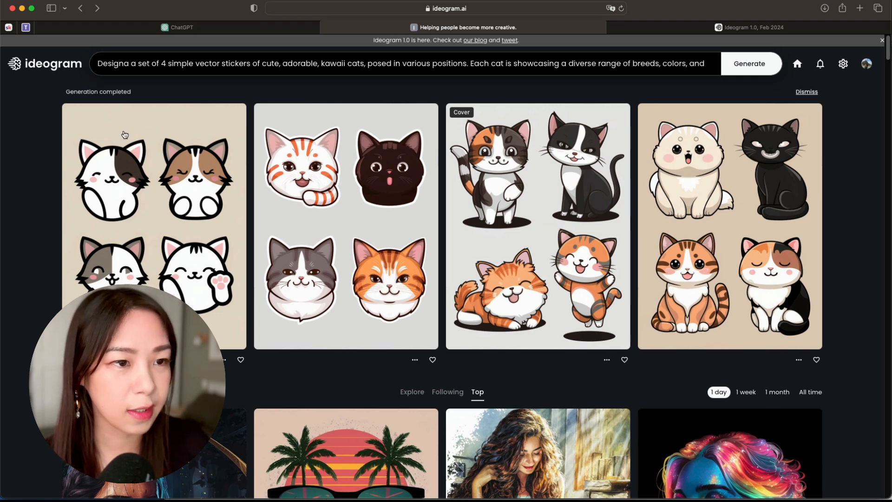
pyautogui.moveTo(234, 172)
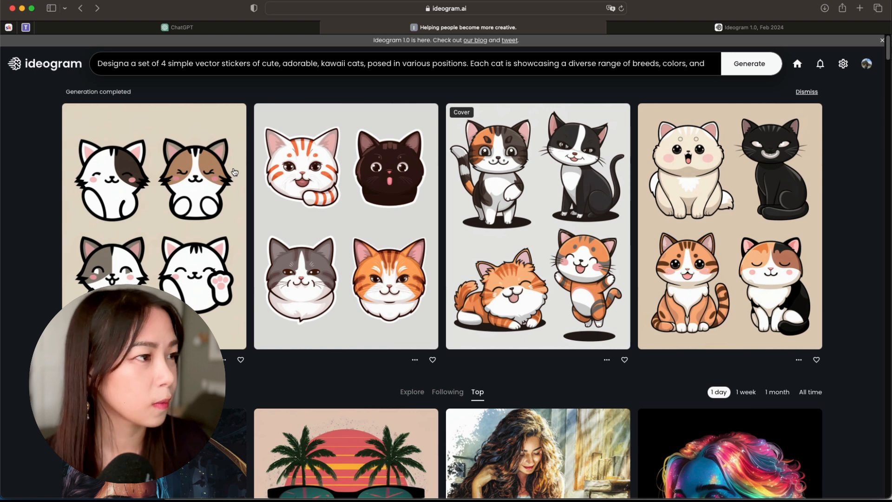
pyautogui.moveTo(298, 94)
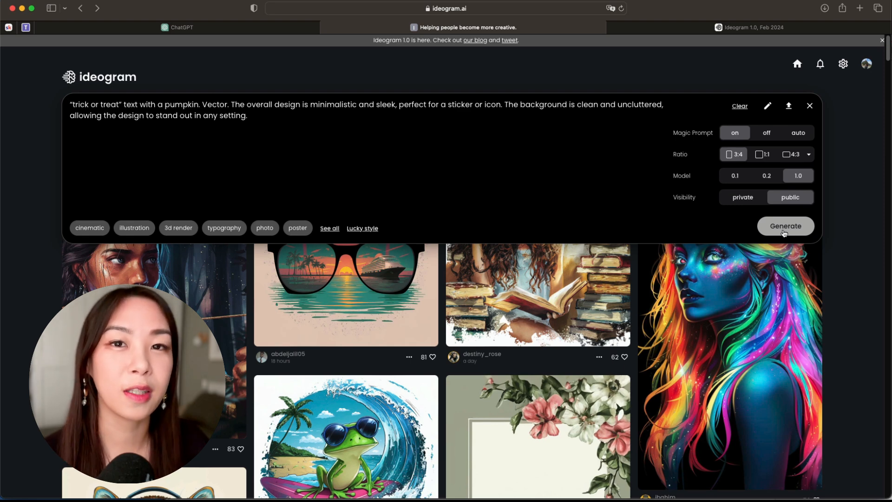
pyautogui.click(785, 226)
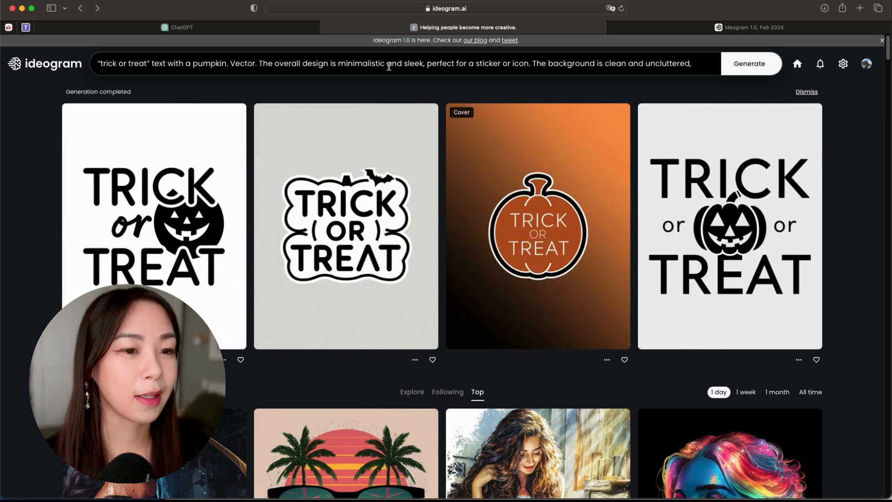
pyautogui.moveTo(263, 63)
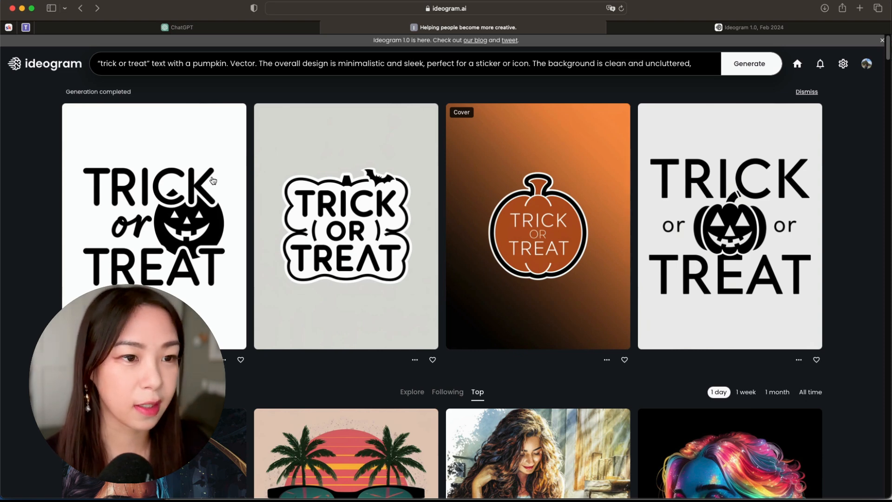
pyautogui.moveTo(669, 154)
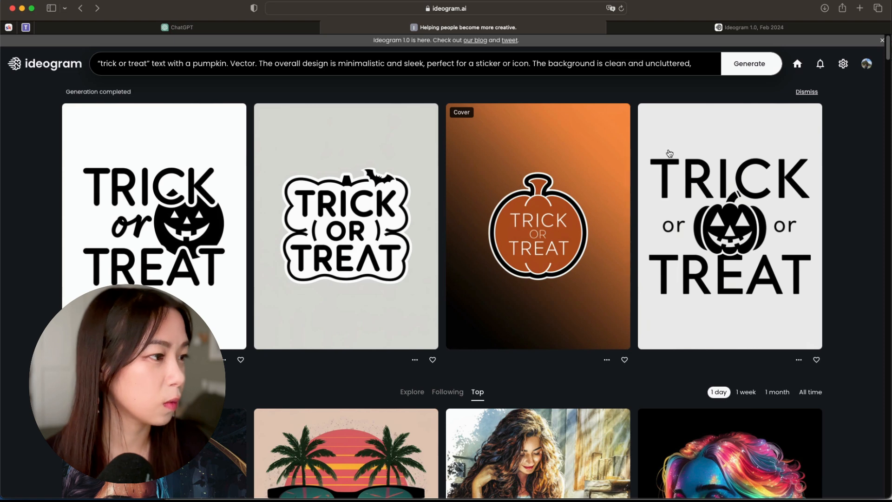
pyautogui.moveTo(682, 203)
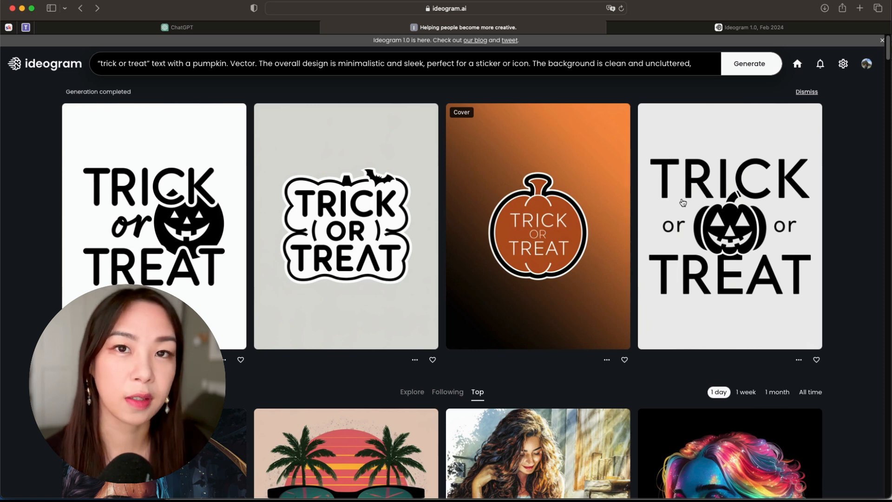
pyautogui.moveTo(679, 149)
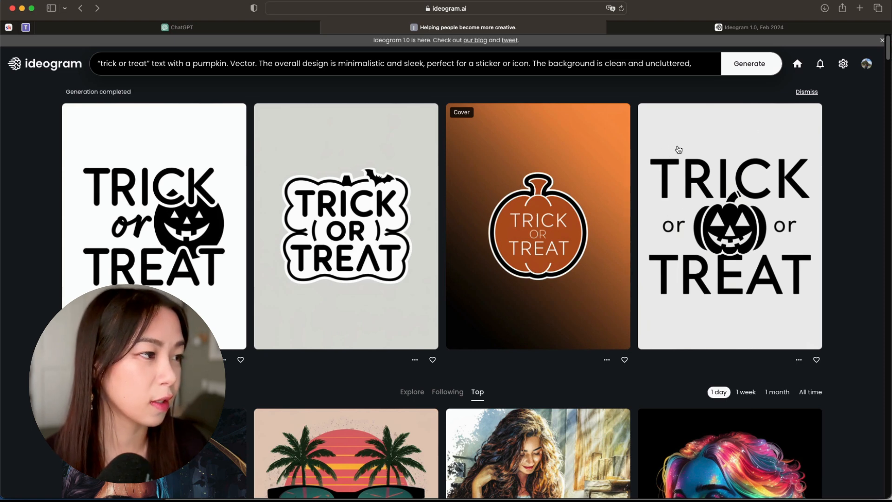
pyautogui.moveTo(720, 119)
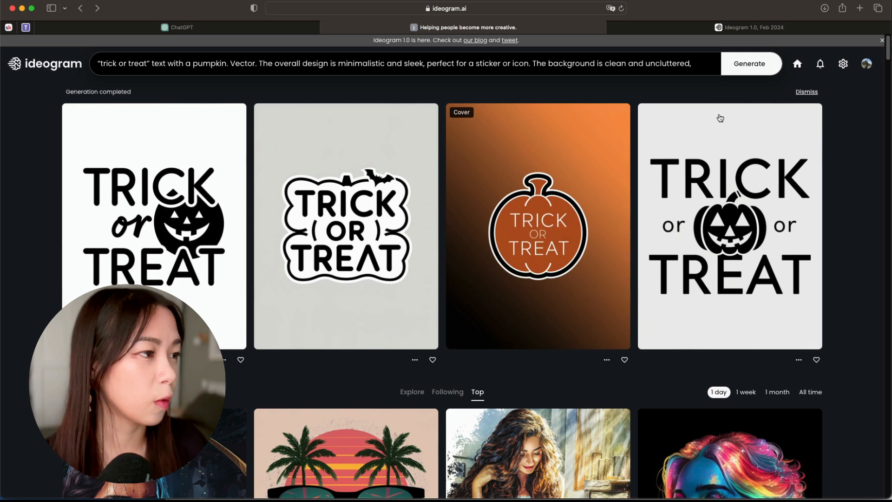
pyautogui.moveTo(664, 255)
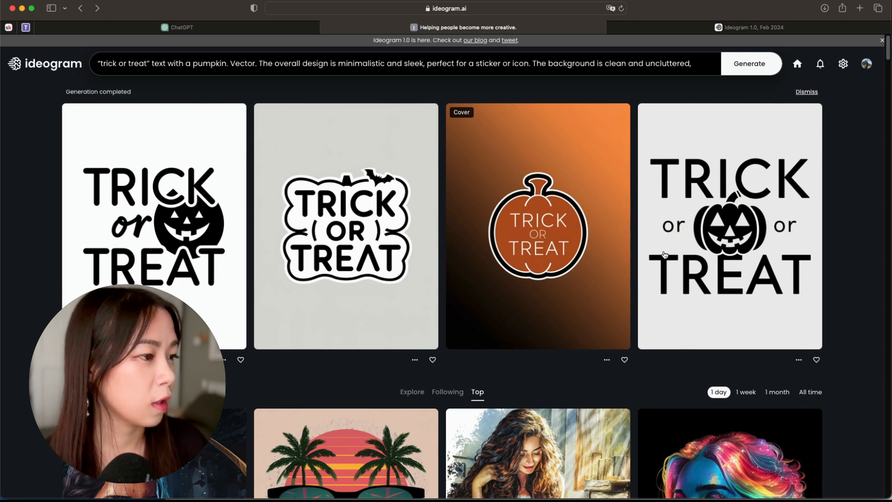
pyautogui.moveTo(653, 155)
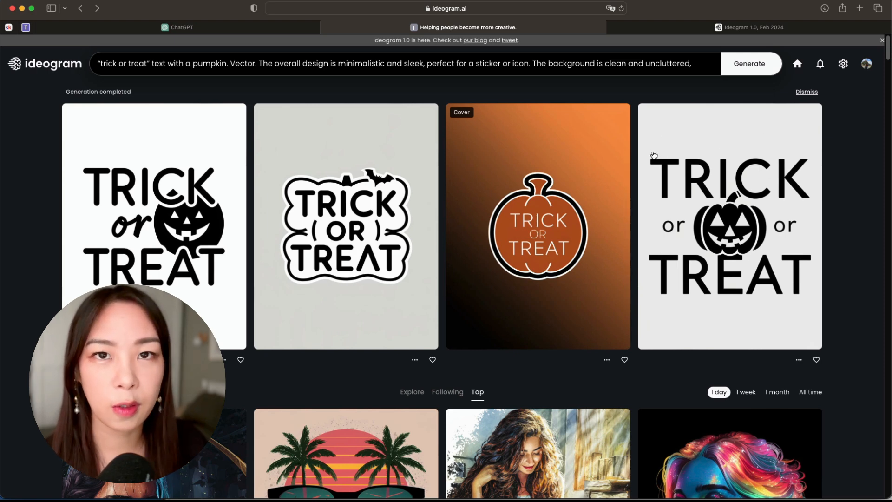
pyautogui.moveTo(744, 133)
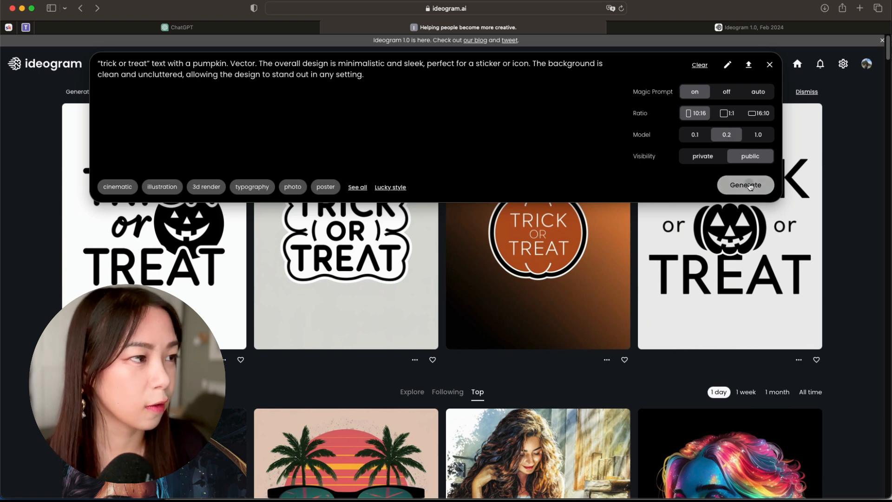
# - Regenerate four Trick or Treat designs from the unchanged pumpkin prompt
pyautogui.click(745, 185)
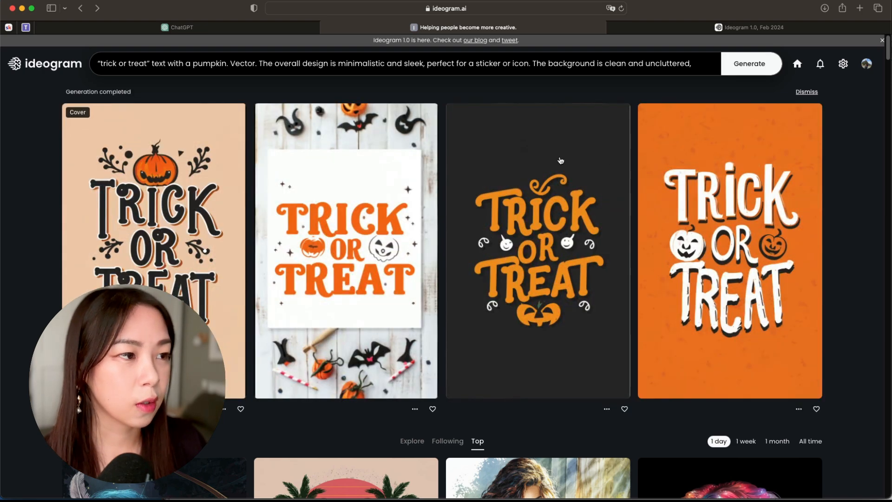
pyautogui.moveTo(53, 296)
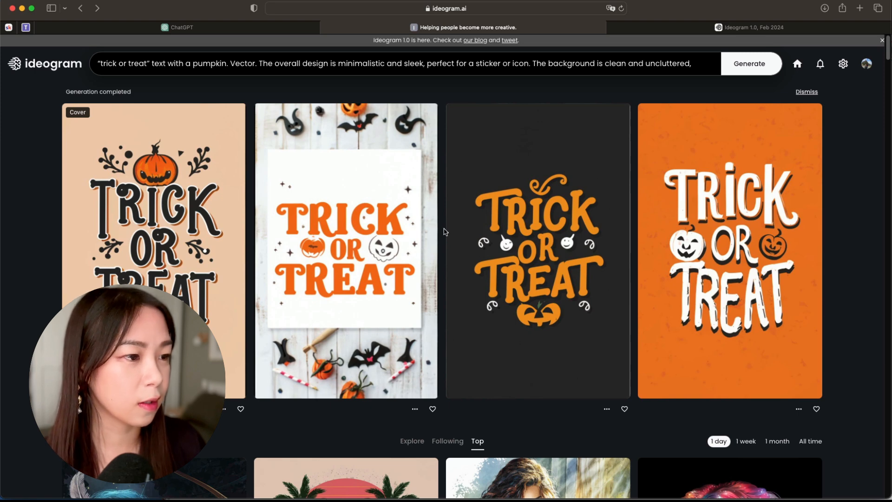
pyautogui.moveTo(581, 324)
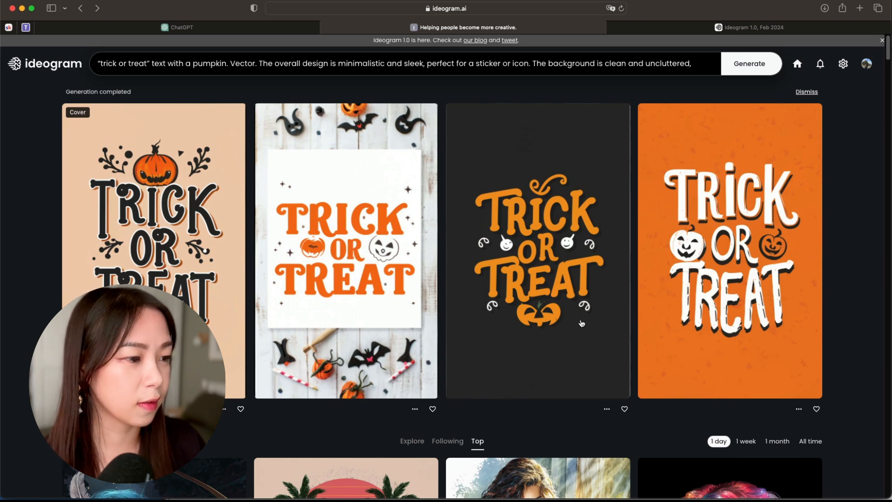
pyautogui.moveTo(584, 163)
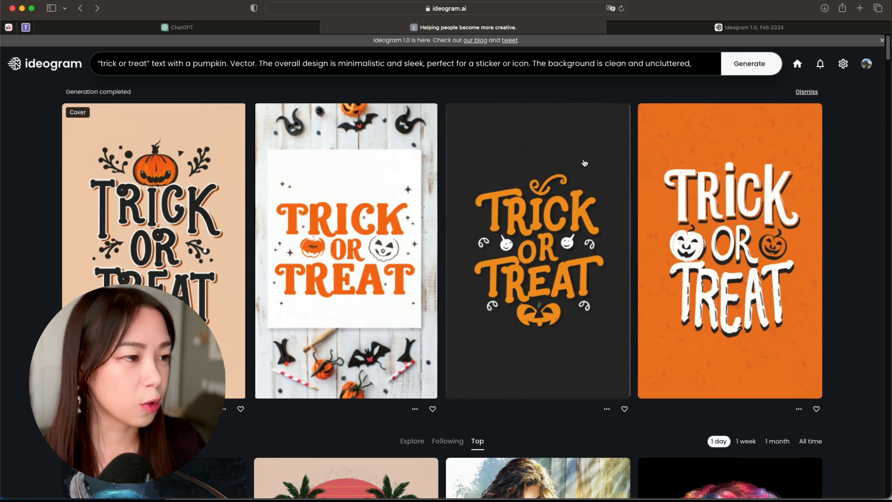
pyautogui.moveTo(513, 167)
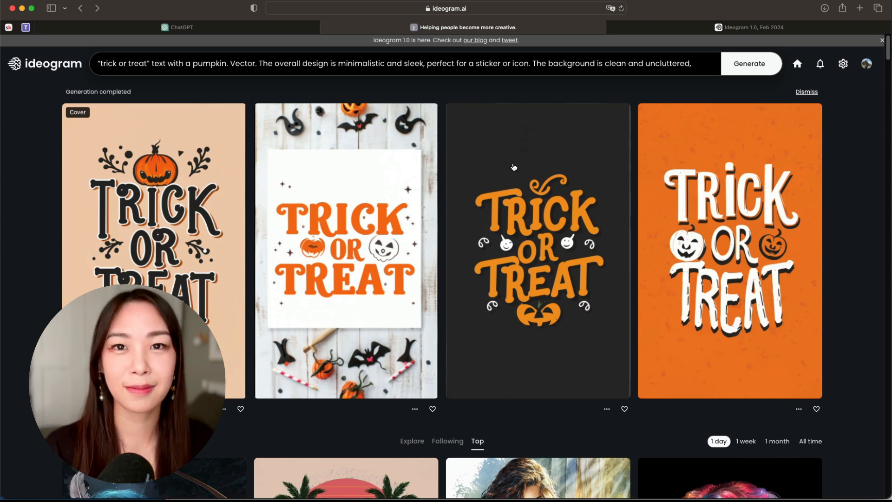
# - Scroll through the profile gallery of Amsterdam posters, Joker art, pandas and cat stickers
pyautogui.scroll(-3)
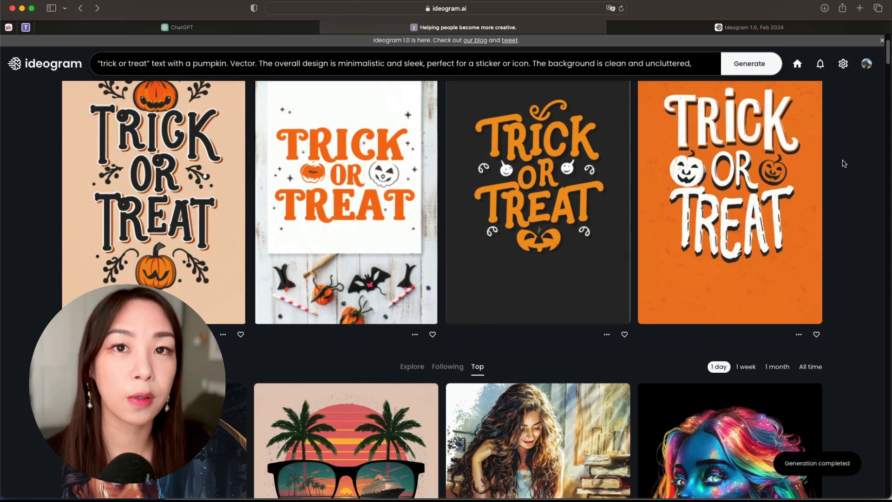
pyautogui.moveTo(881, 81)
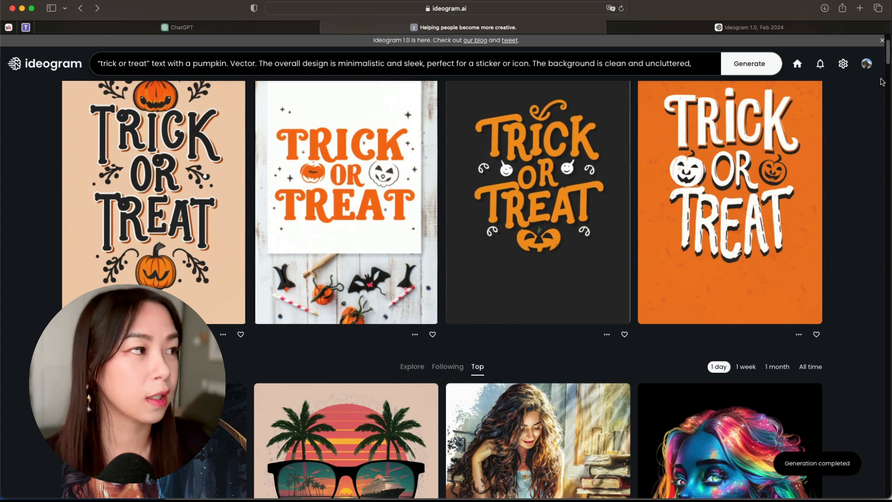
pyautogui.moveTo(865, 64)
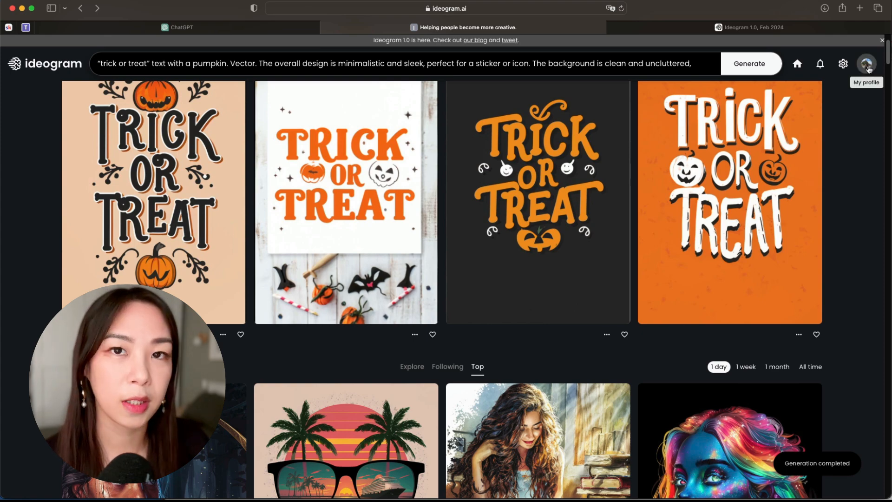
pyautogui.click(865, 63)
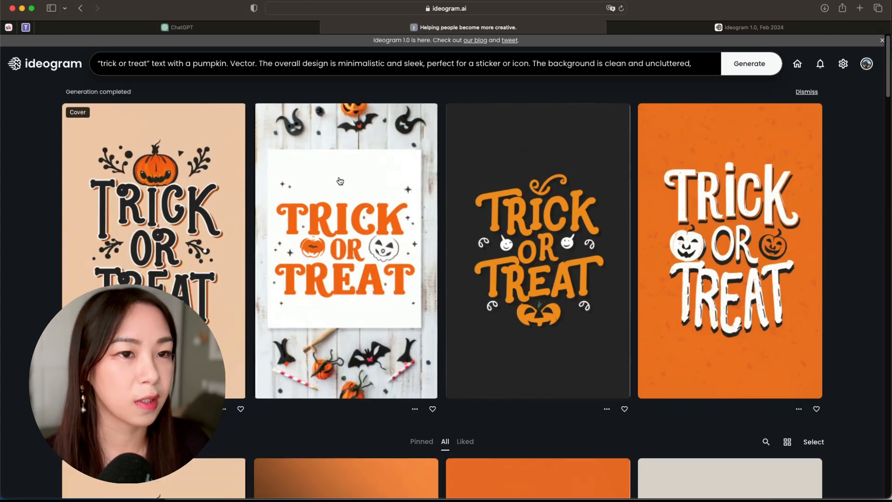
pyautogui.scroll(-3)
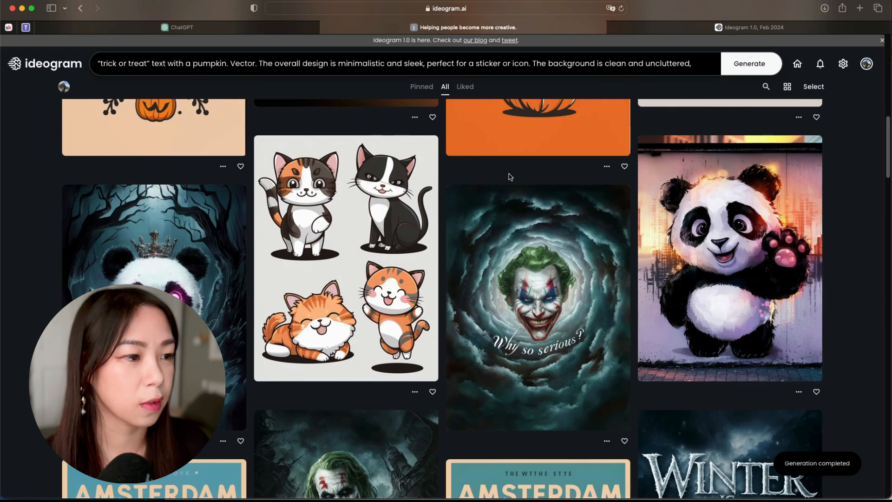
pyautogui.scroll(-3)
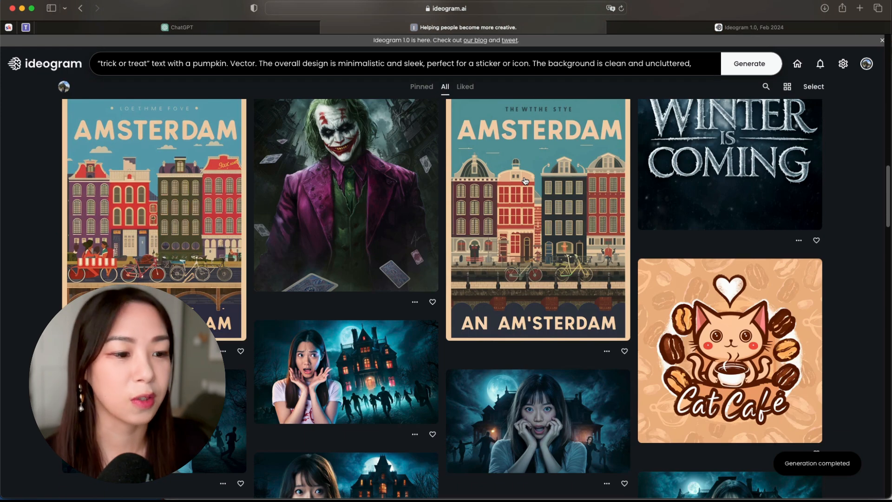
pyautogui.scroll(-3)
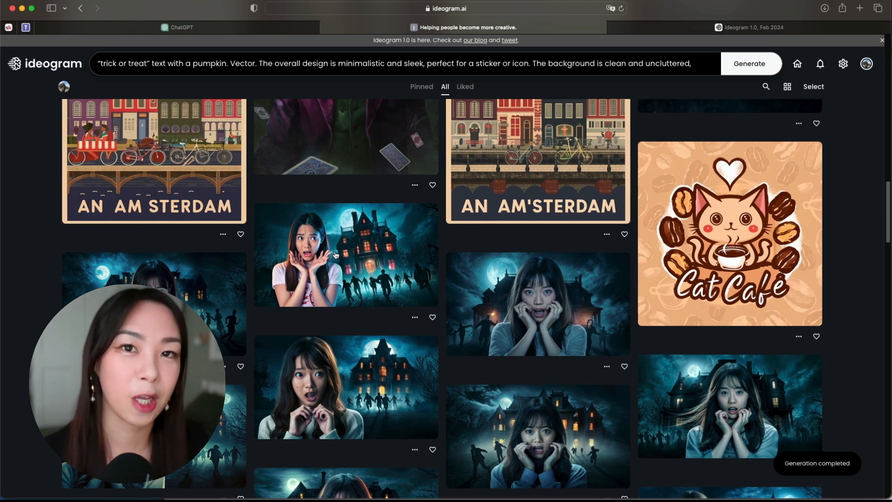
pyautogui.click(866, 63)
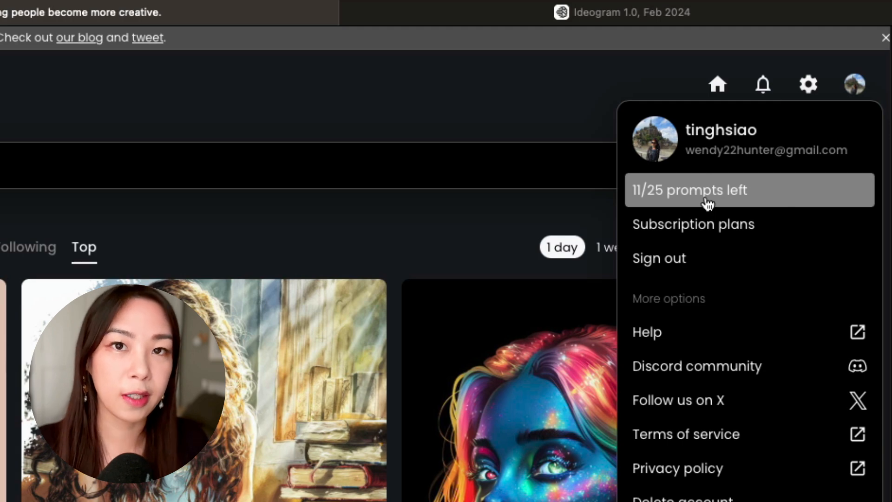
# - Bring up the subscription plans page comparing Free, Basic and Plus annual pricing
pyautogui.click(692, 223)
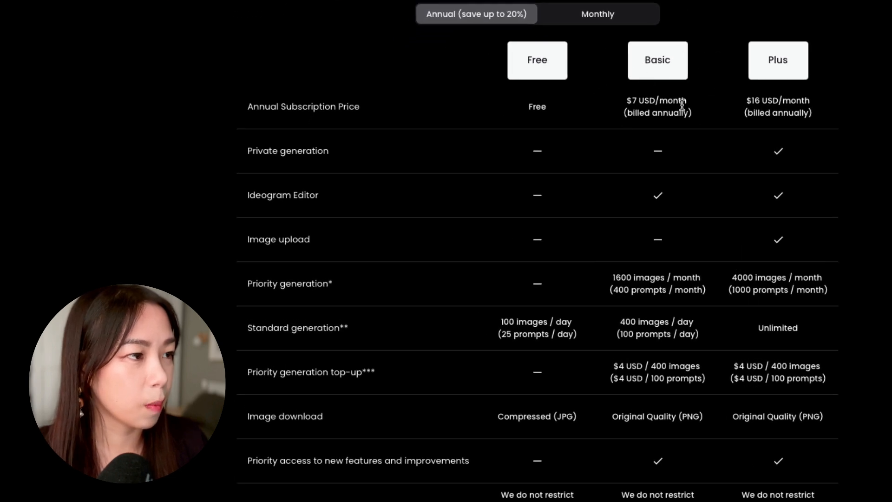
pyautogui.moveTo(841, 78)
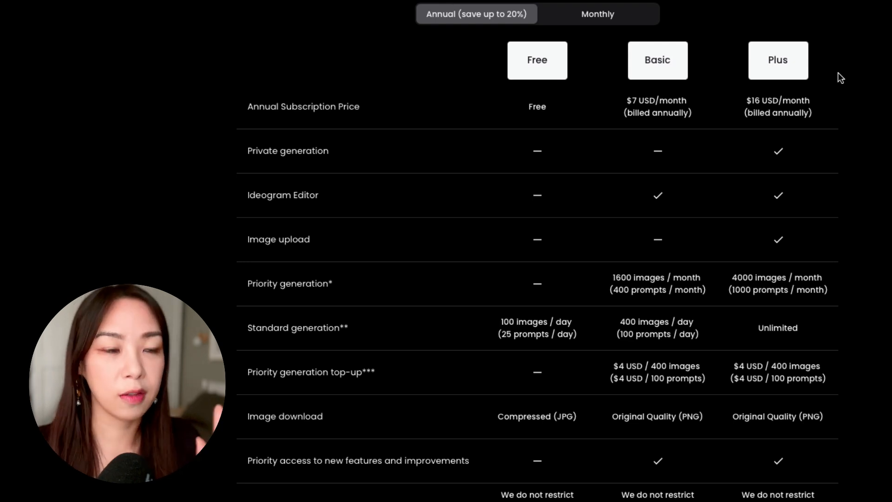
pyautogui.moveTo(877, 59)
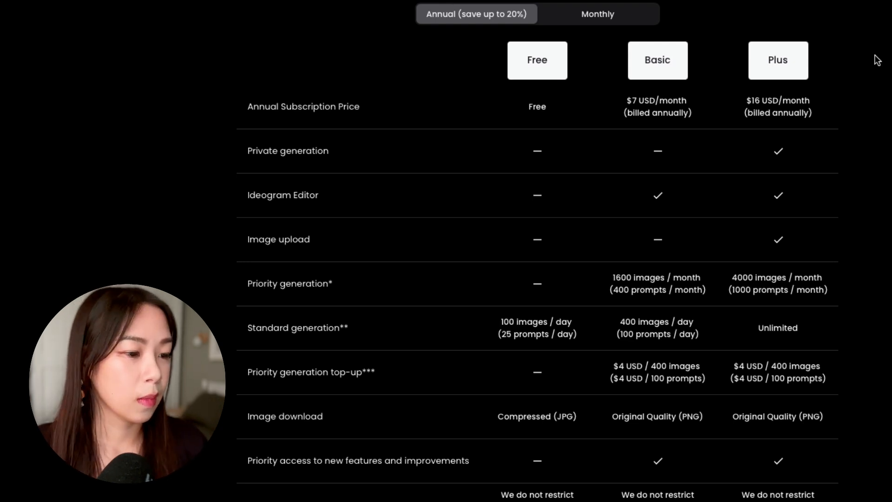
pyautogui.moveTo(323, 431)
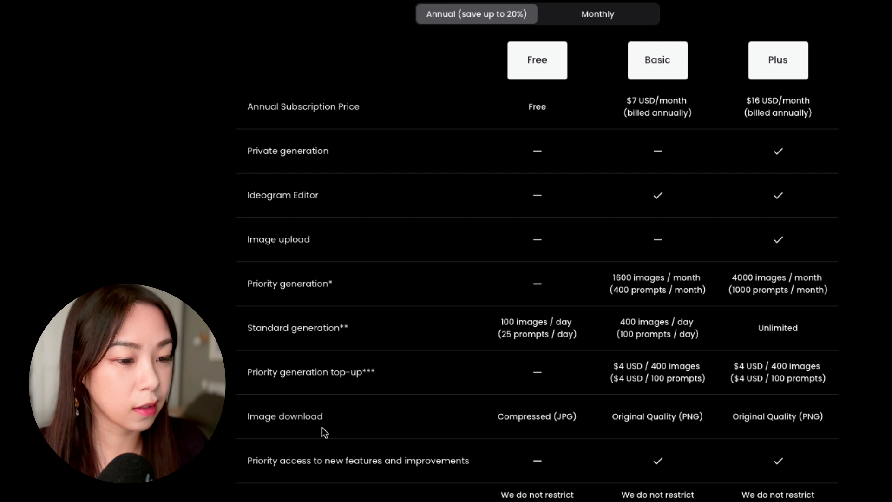
pyautogui.moveTo(498, 417)
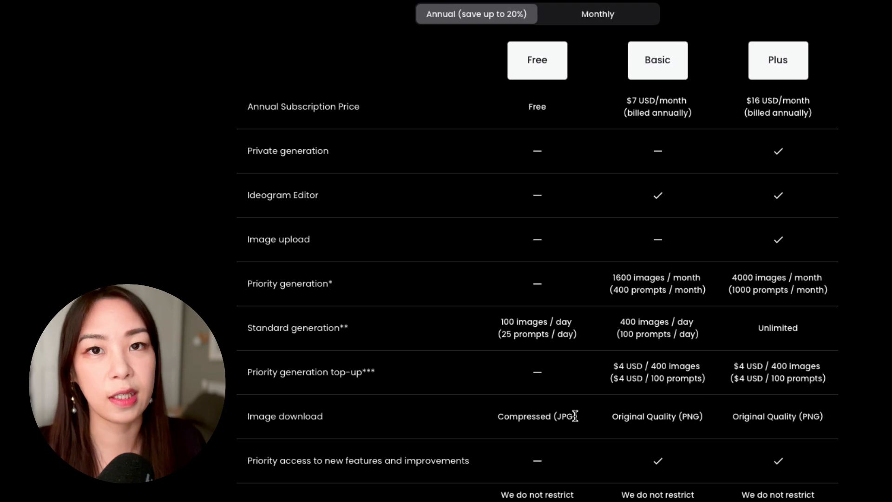
pyautogui.moveTo(739, 93)
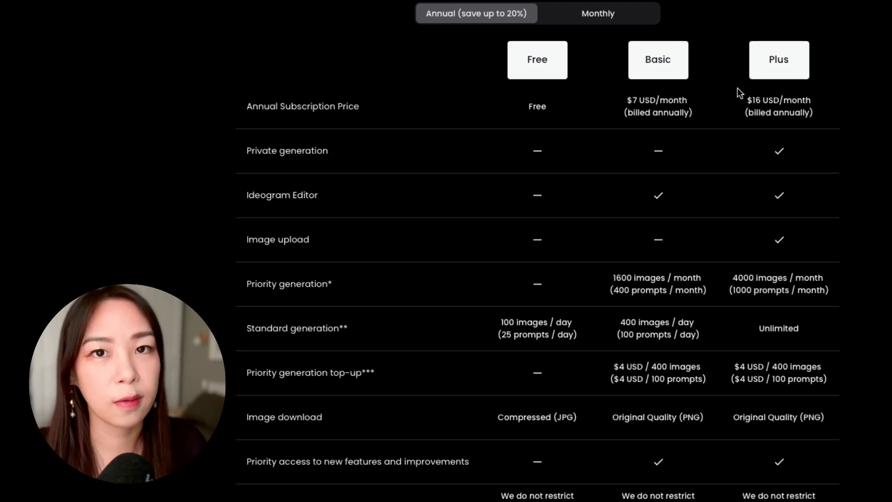
pyautogui.moveTo(877, 161)
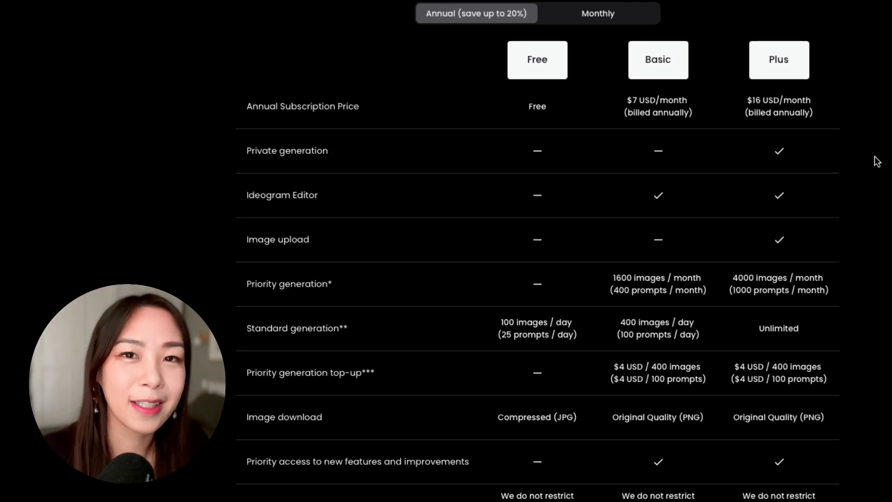